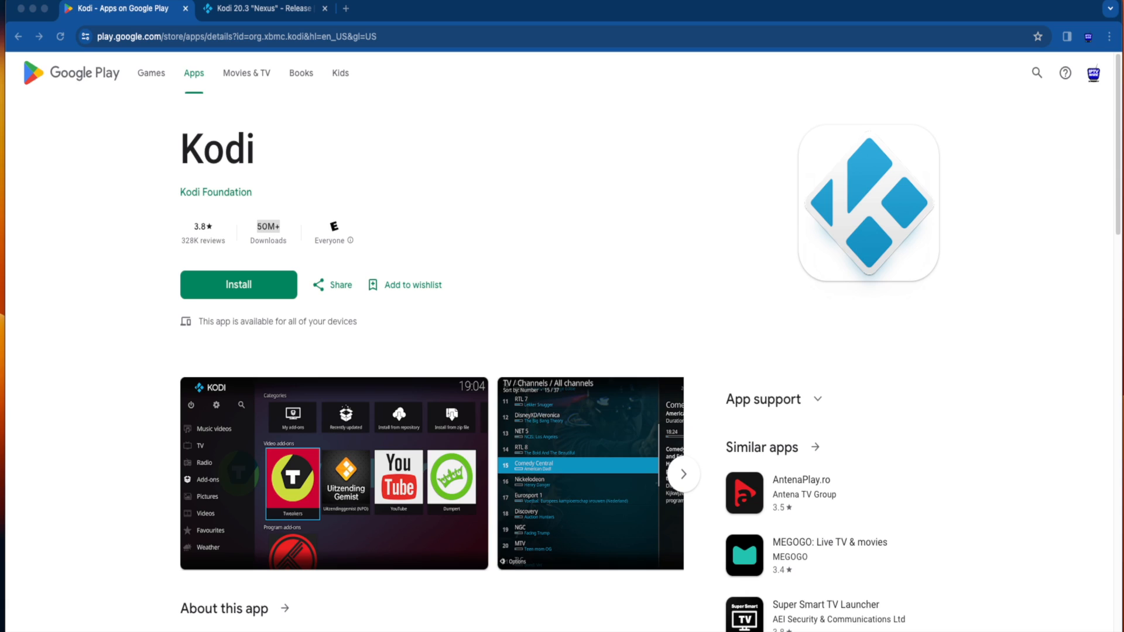
# Switch to the Kodi 20.3 "Nexus" release article and scroll through its notes.
pyautogui.doubleClick(267, 227)
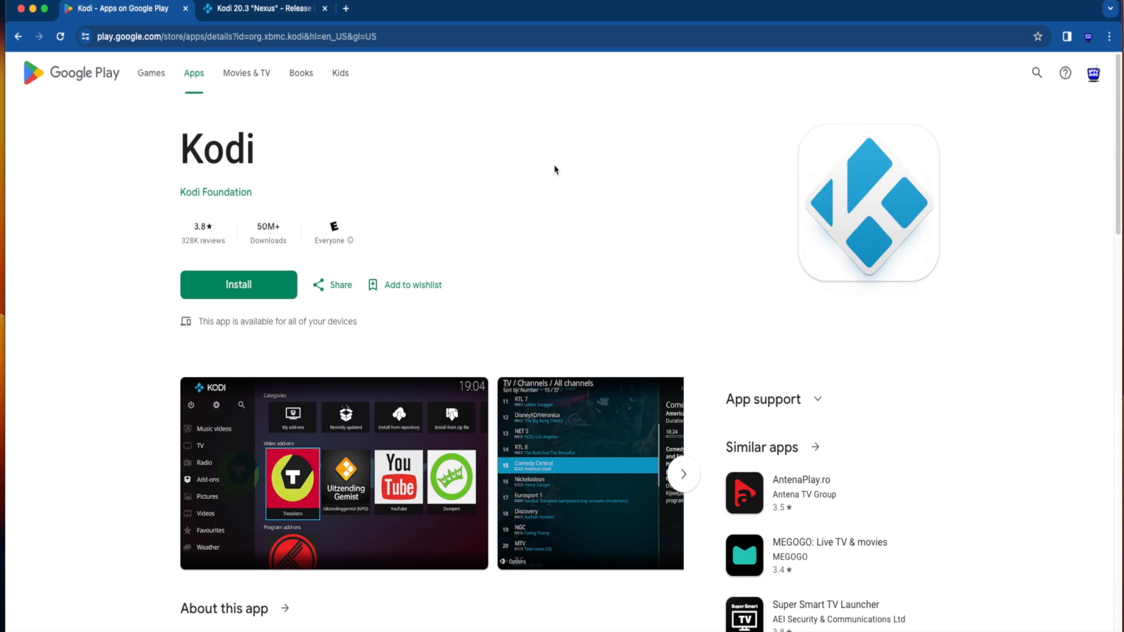
pyautogui.moveTo(192, 231)
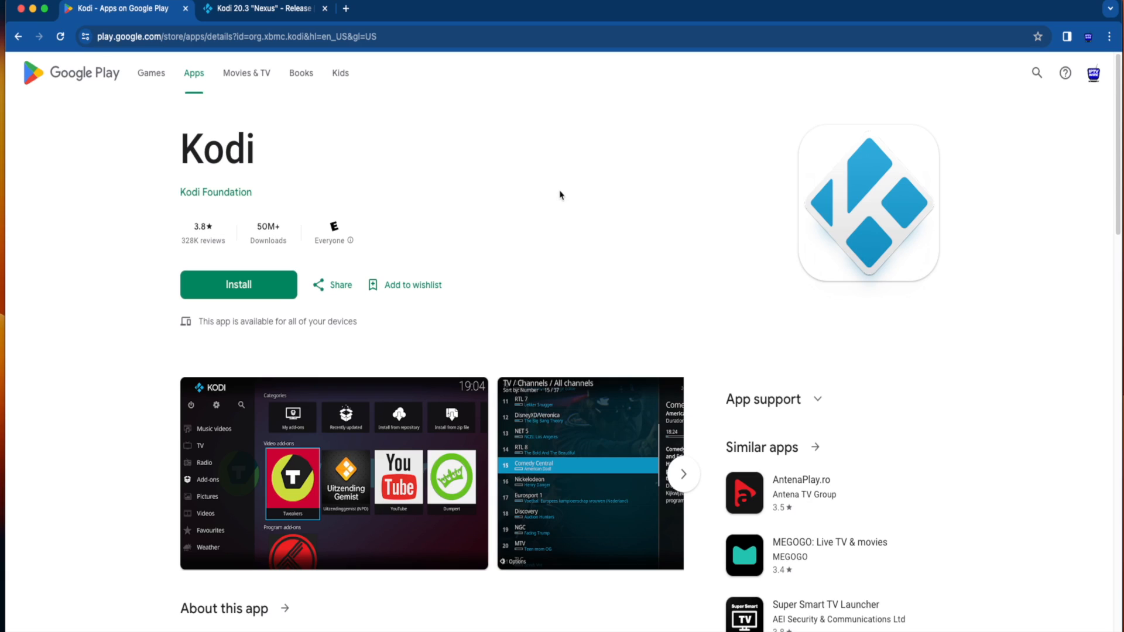
pyautogui.moveTo(859, 224)
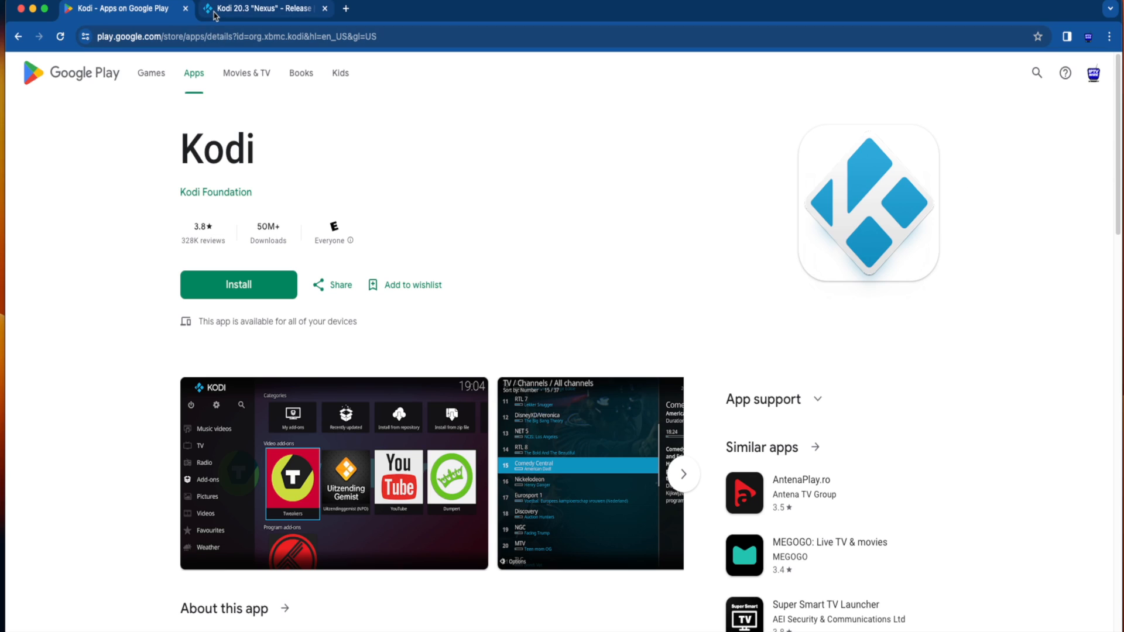
pyautogui.click(264, 7)
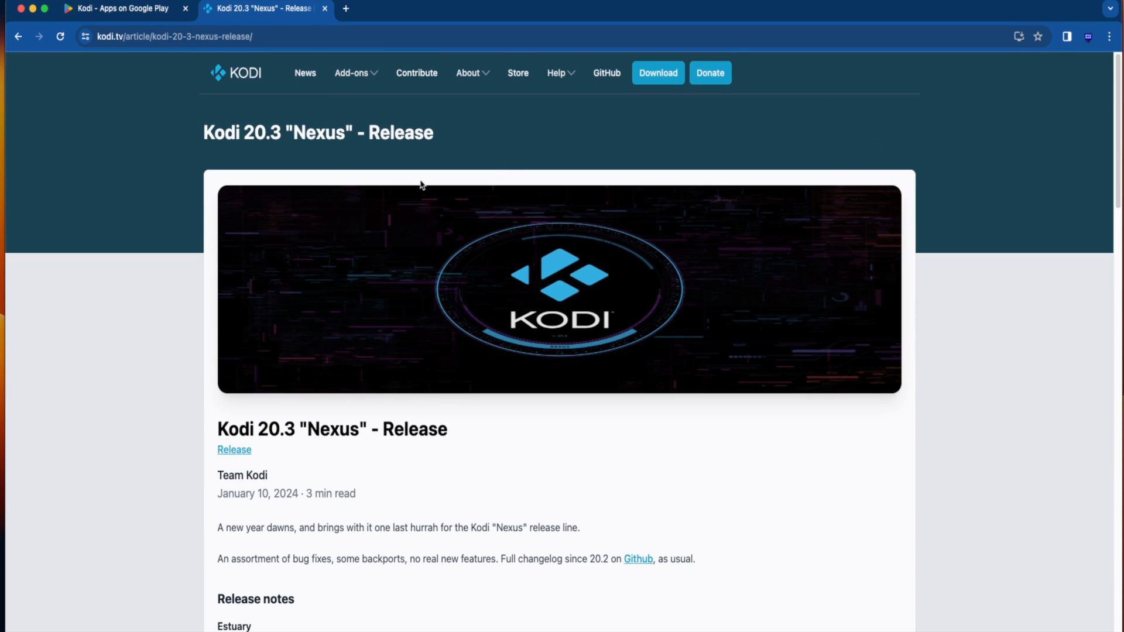
pyautogui.moveTo(1113, 96)
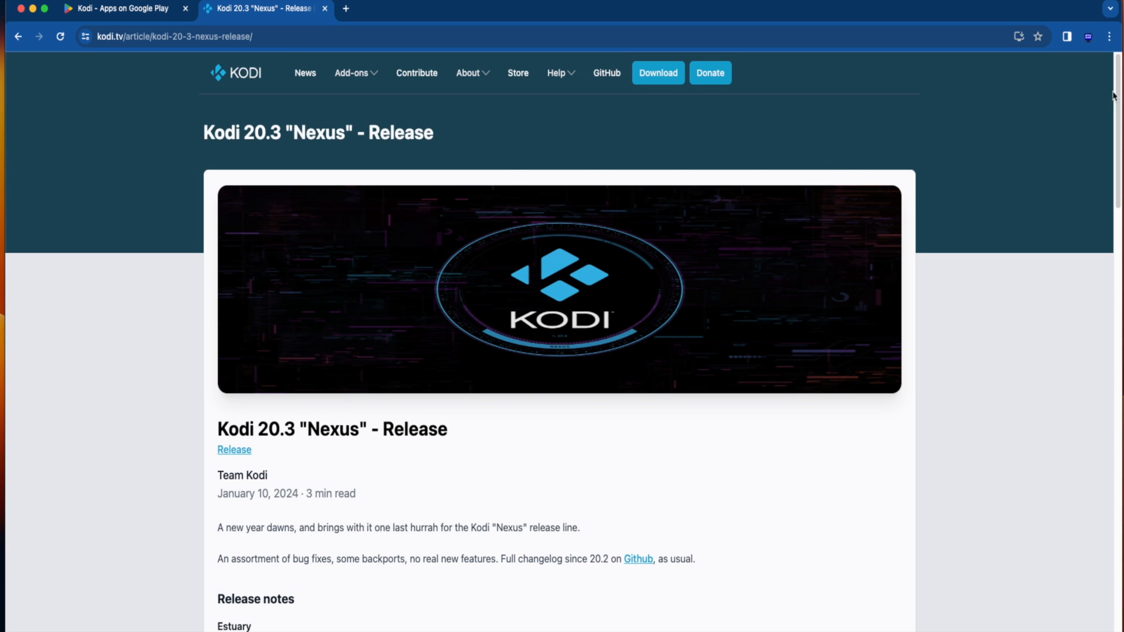
pyautogui.scroll(-3)
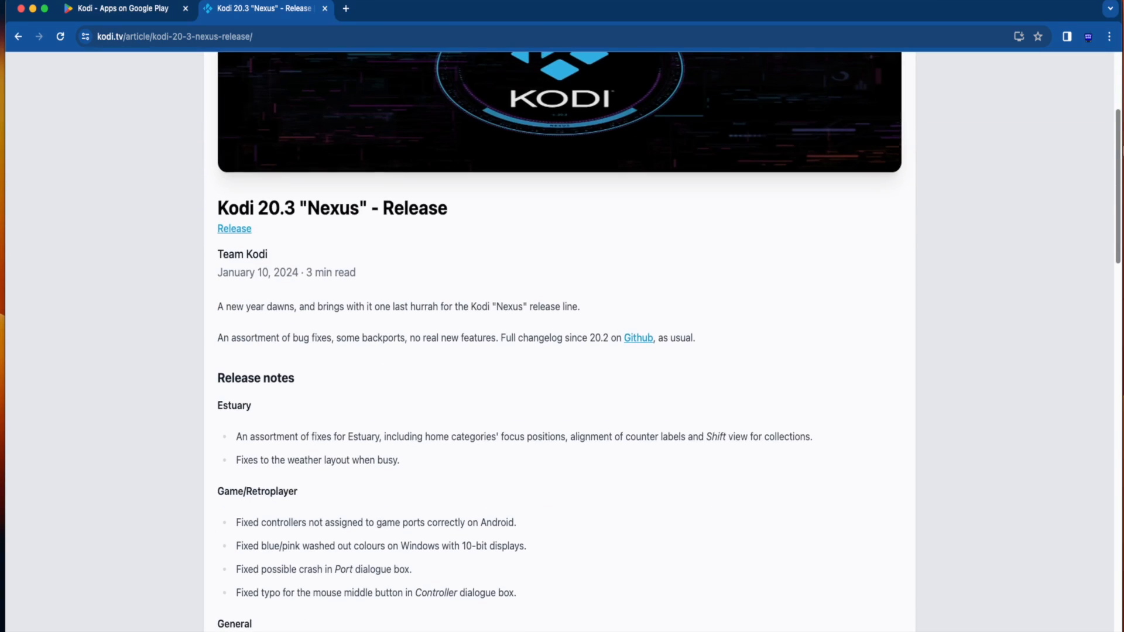
pyautogui.scroll(3)
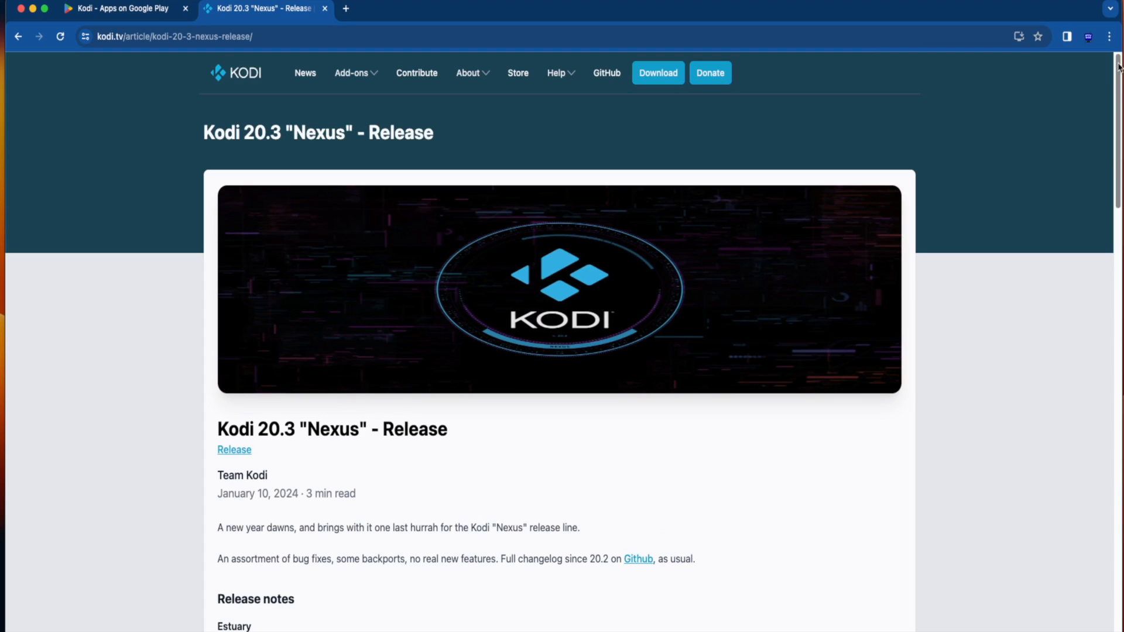
pyautogui.moveTo(593, 107)
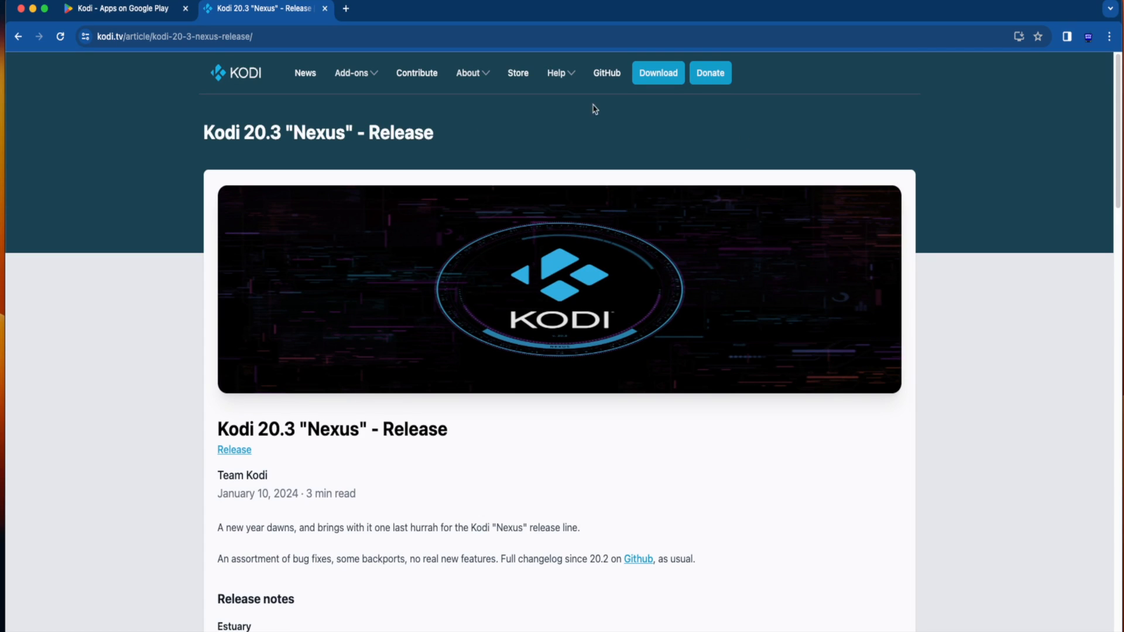
pyautogui.moveTo(1111, 111)
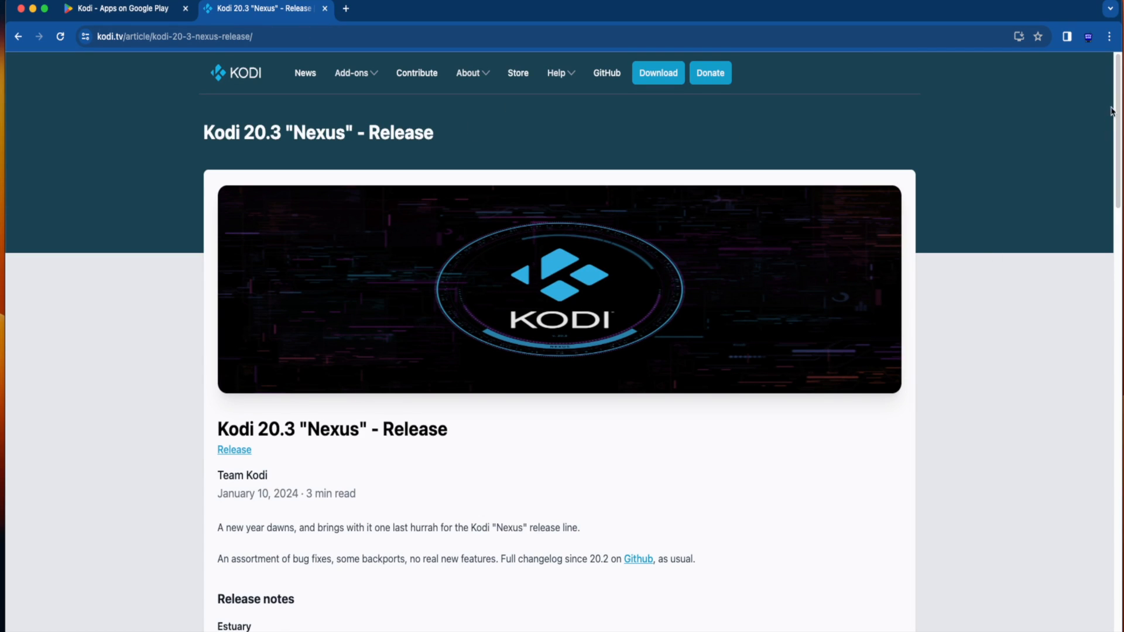
pyautogui.scroll(-3)
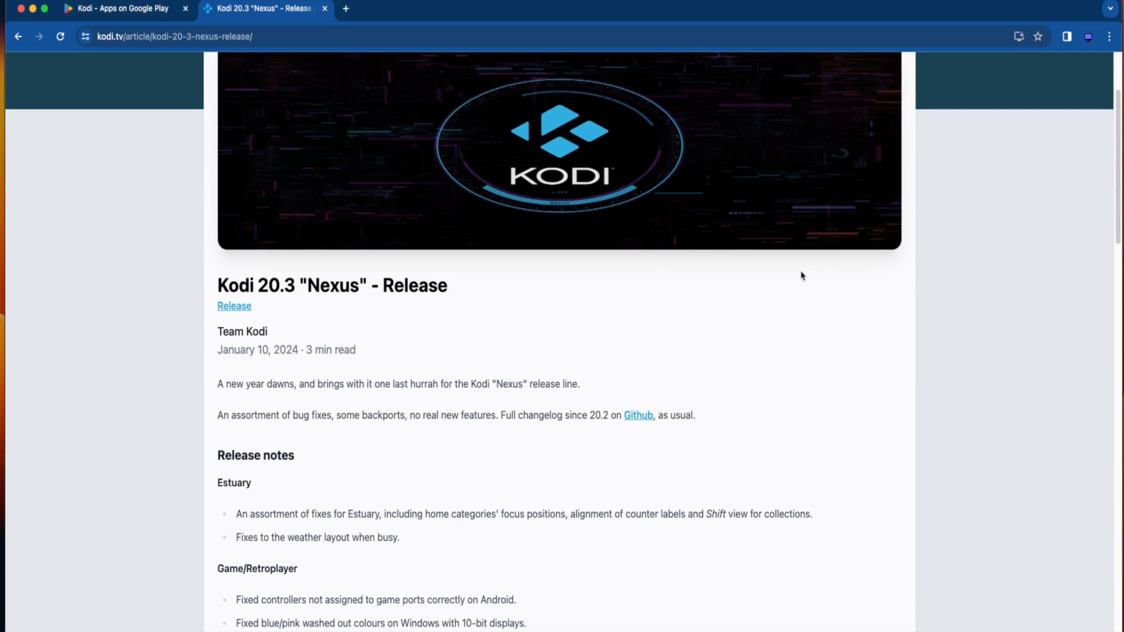
pyautogui.moveTo(915, 254)
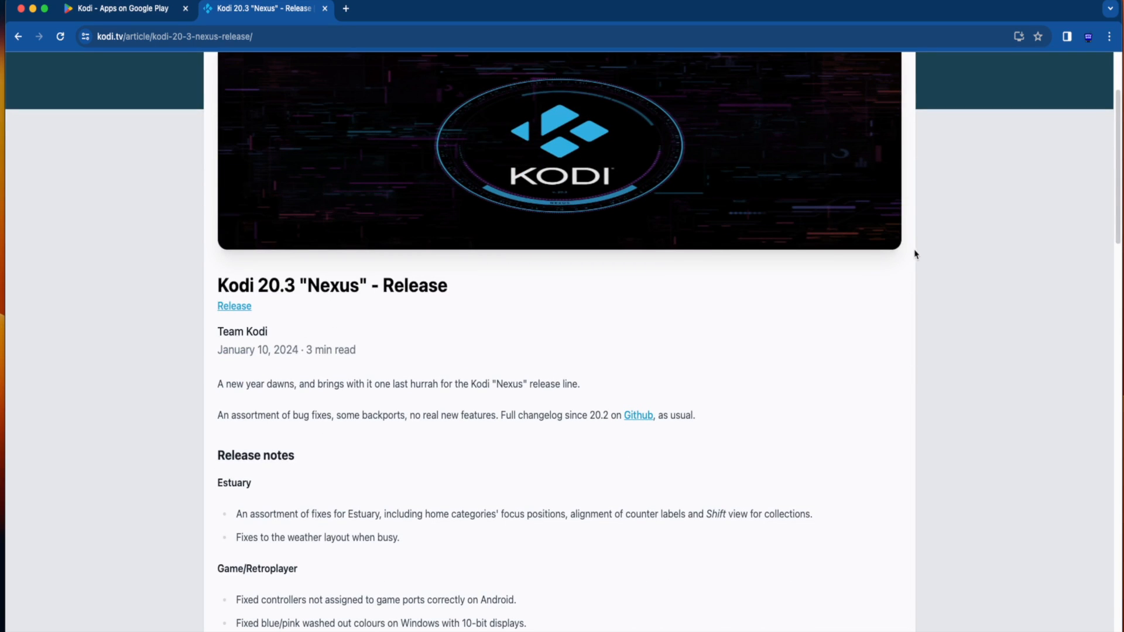
pyautogui.scroll(3)
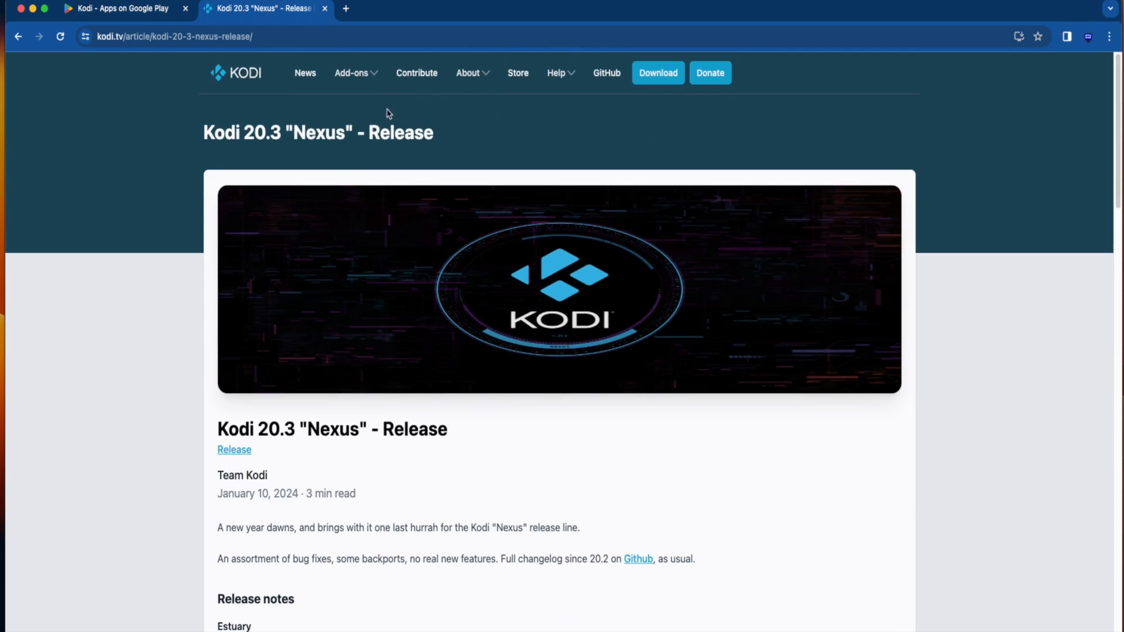
pyautogui.scroll(-3)
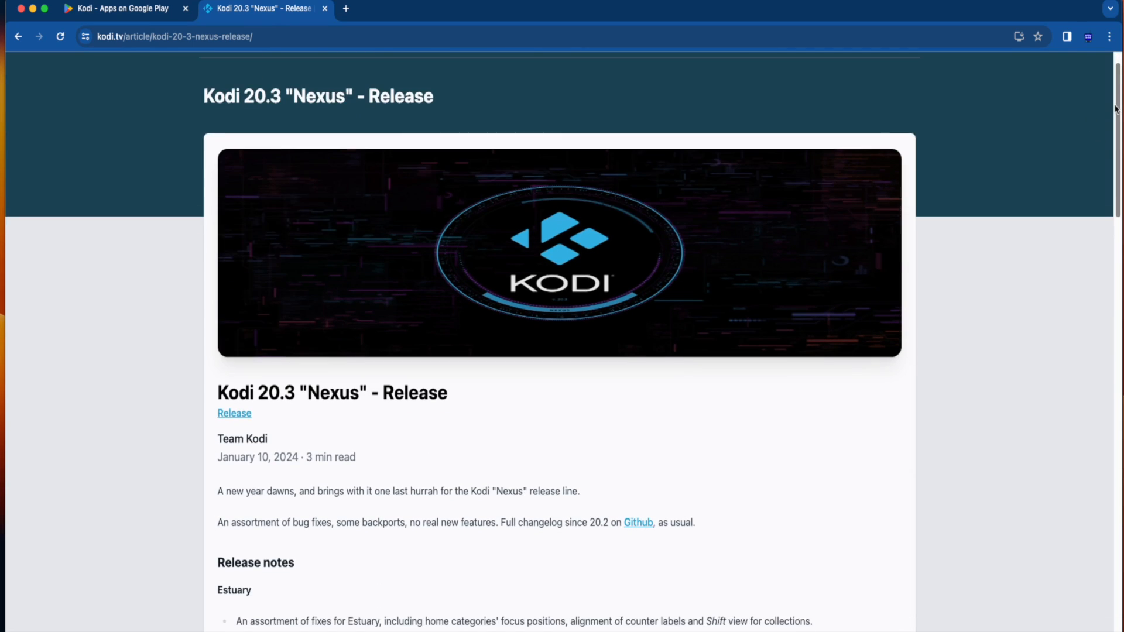
pyautogui.scroll(-3)
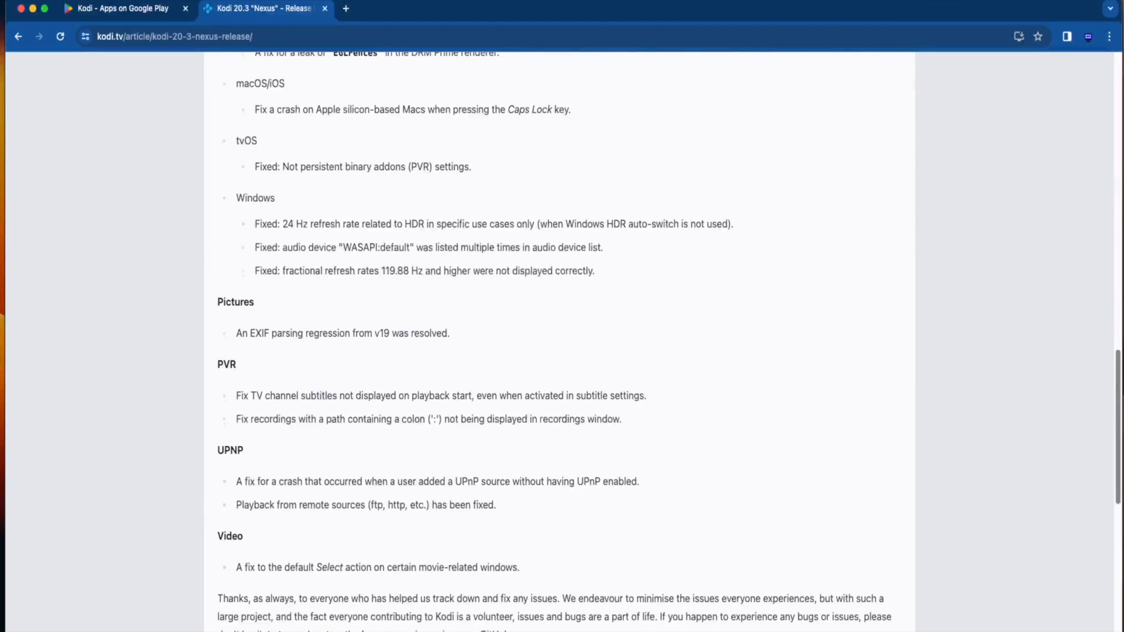
# Return to the Kodi Google Play listing tab.
pyautogui.click(121, 8)
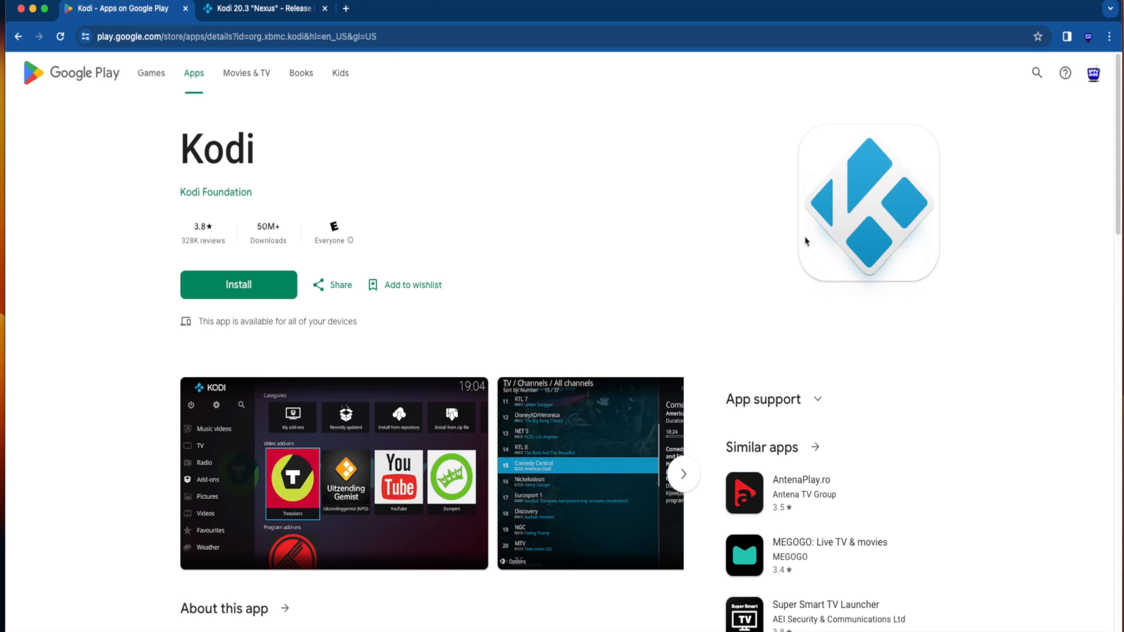
pyautogui.moveTo(1025, 291)
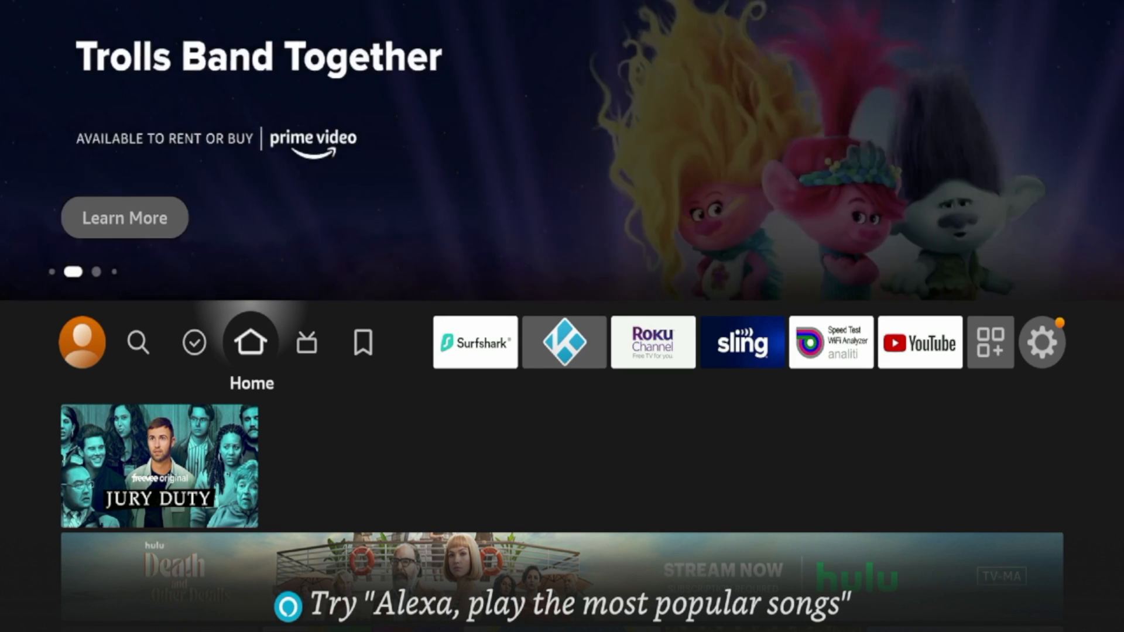
pyautogui.click(307, 341)
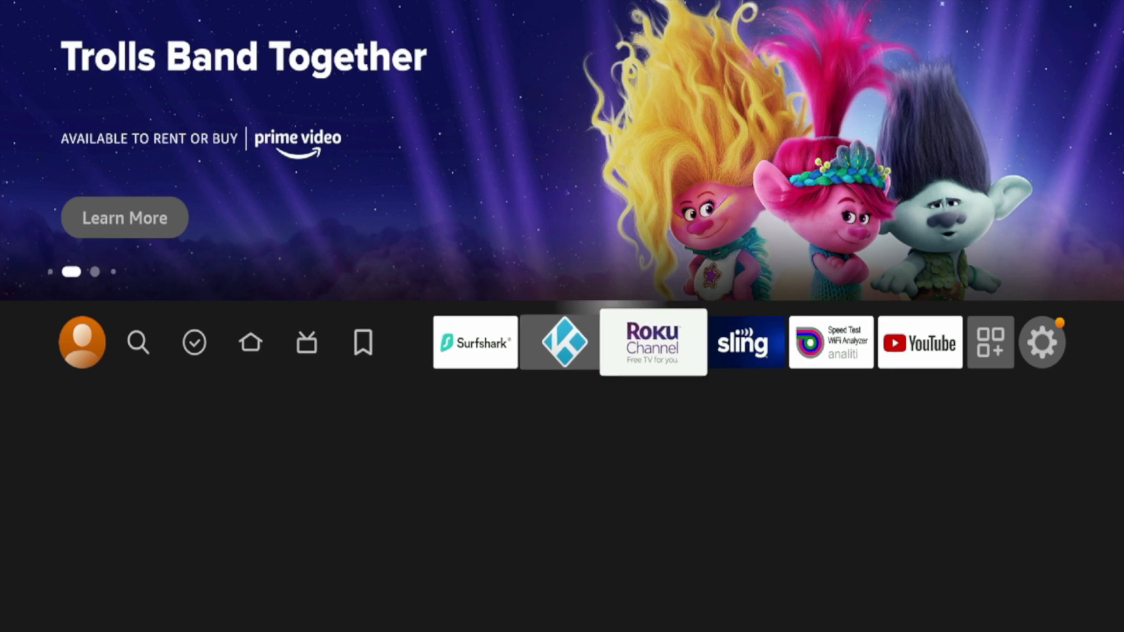
pyautogui.click(1042, 342)
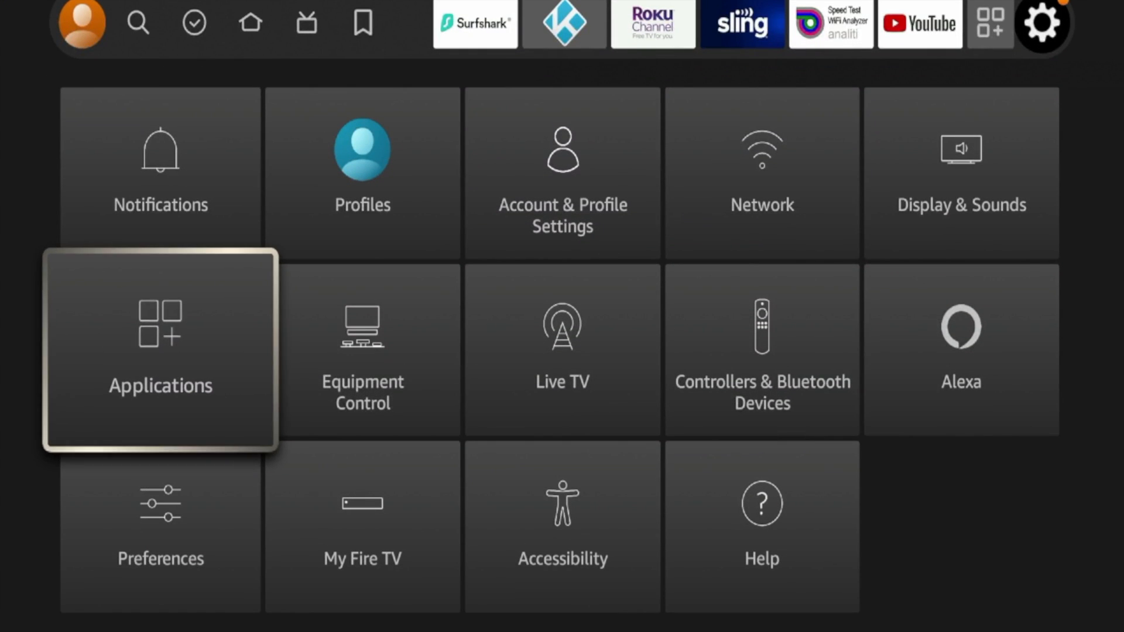
pyautogui.click(159, 351)
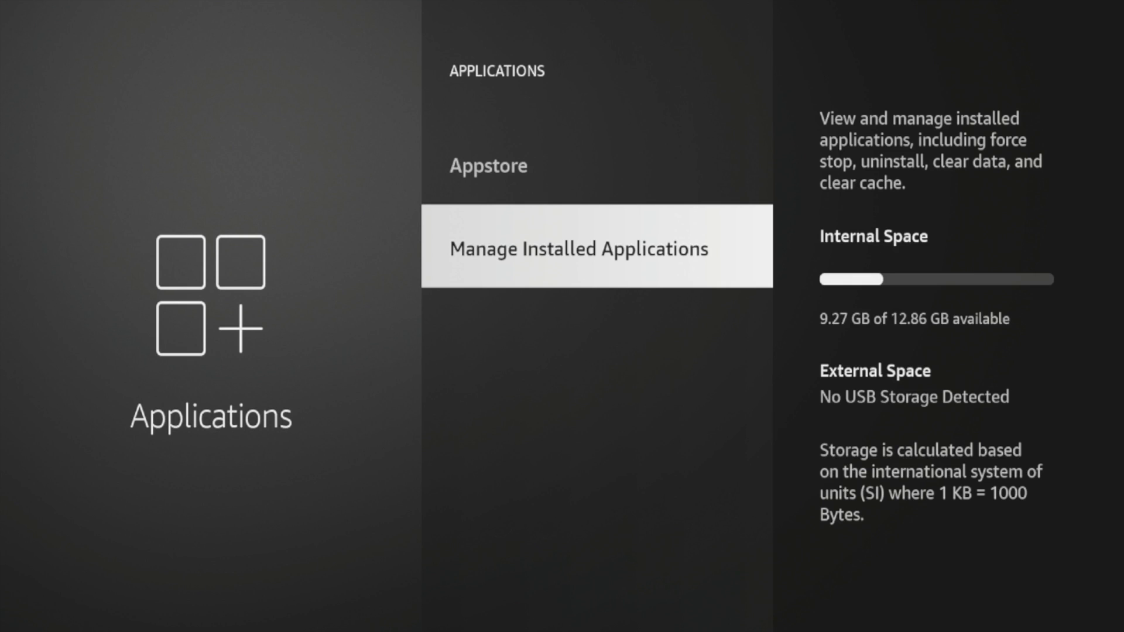
pyautogui.click(578, 248)
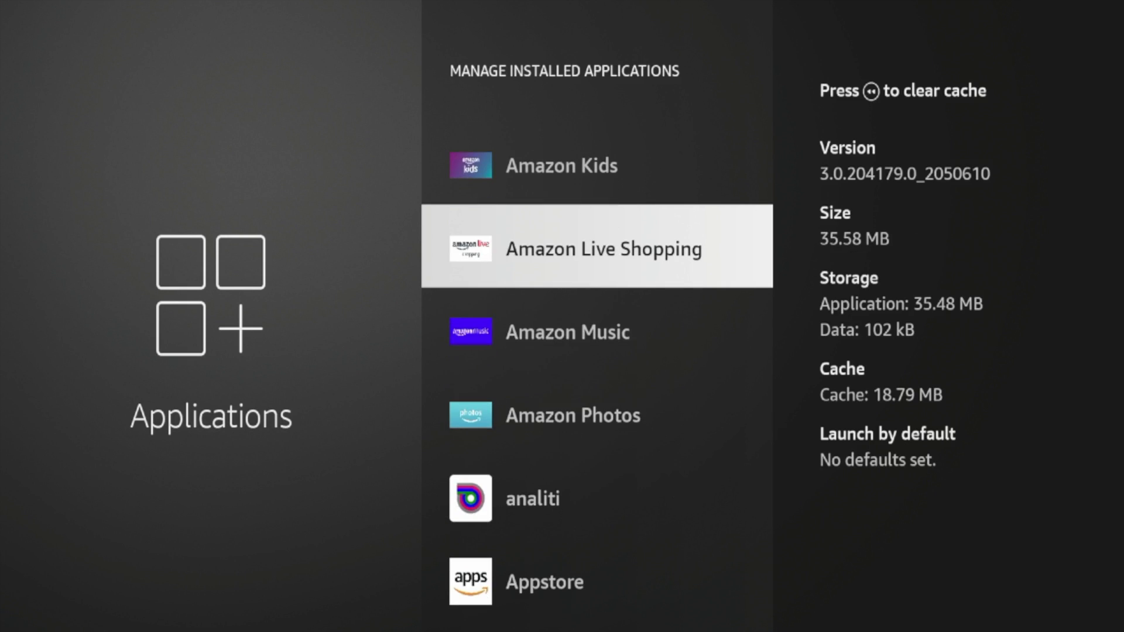
pyautogui.scroll(-3)
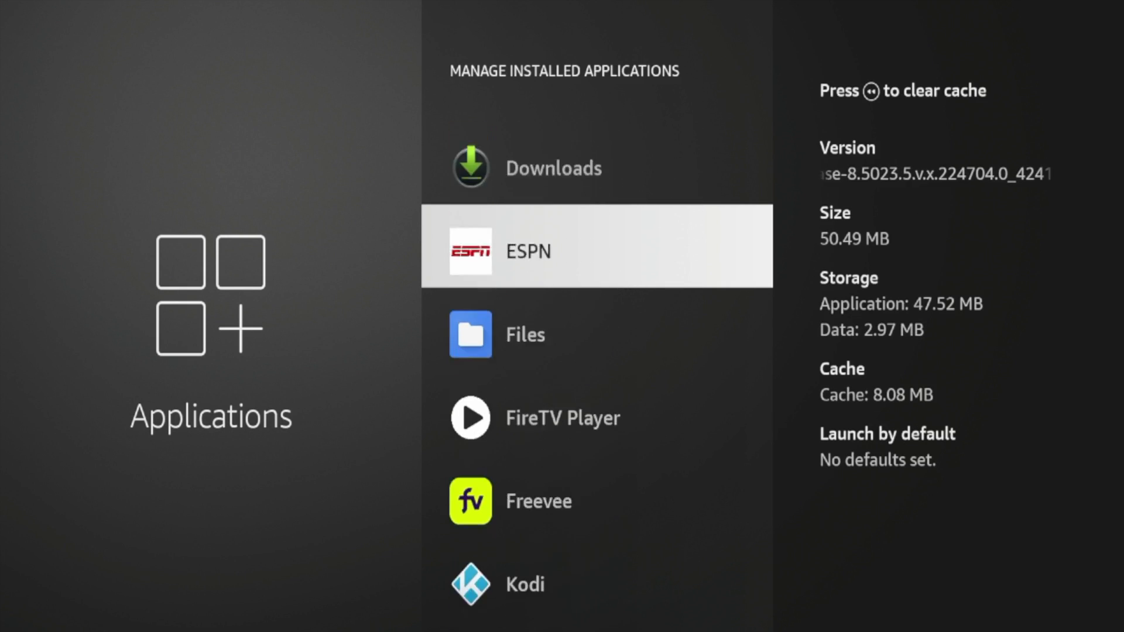
pyautogui.scroll(-3)
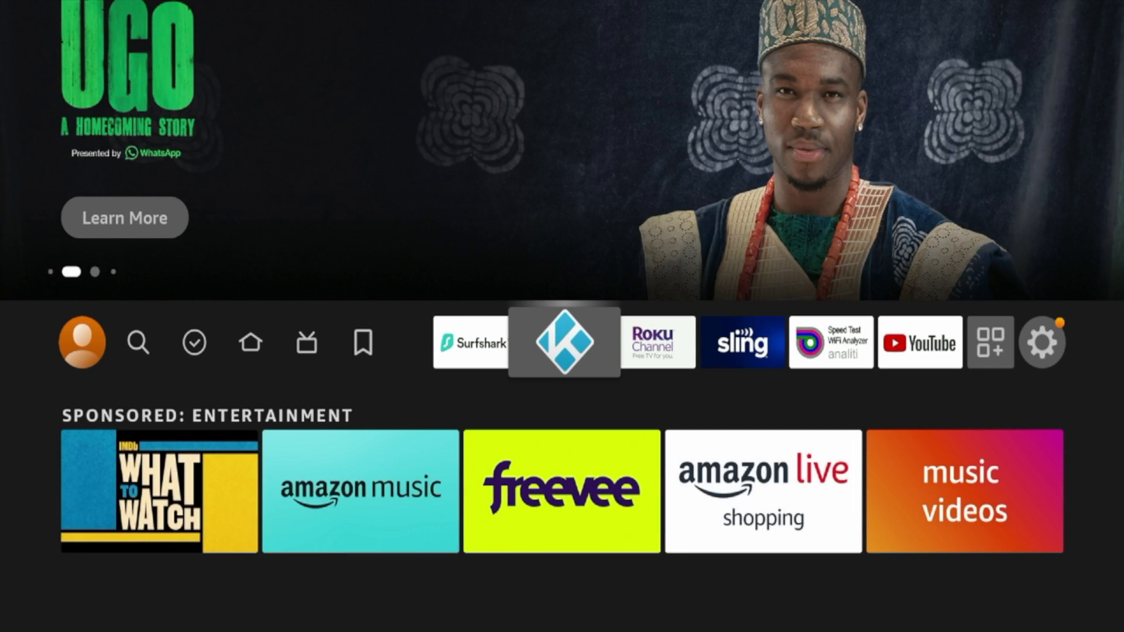
# Launch Kodi and go to Settings > System information to see the installed version.
pyautogui.click(563, 342)
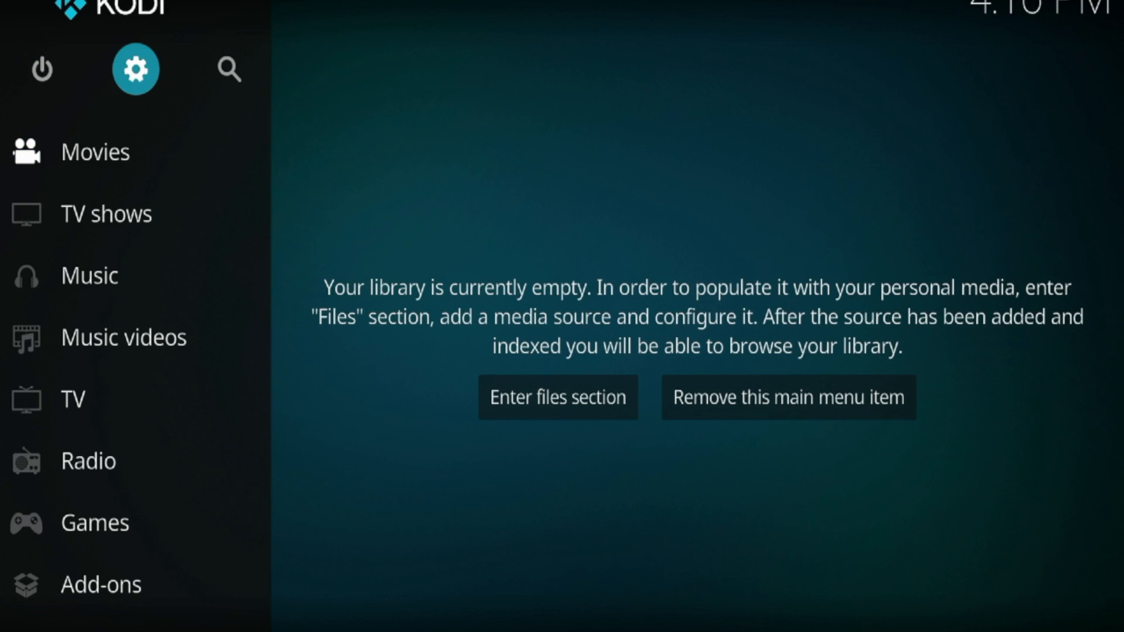
pyautogui.click(135, 69)
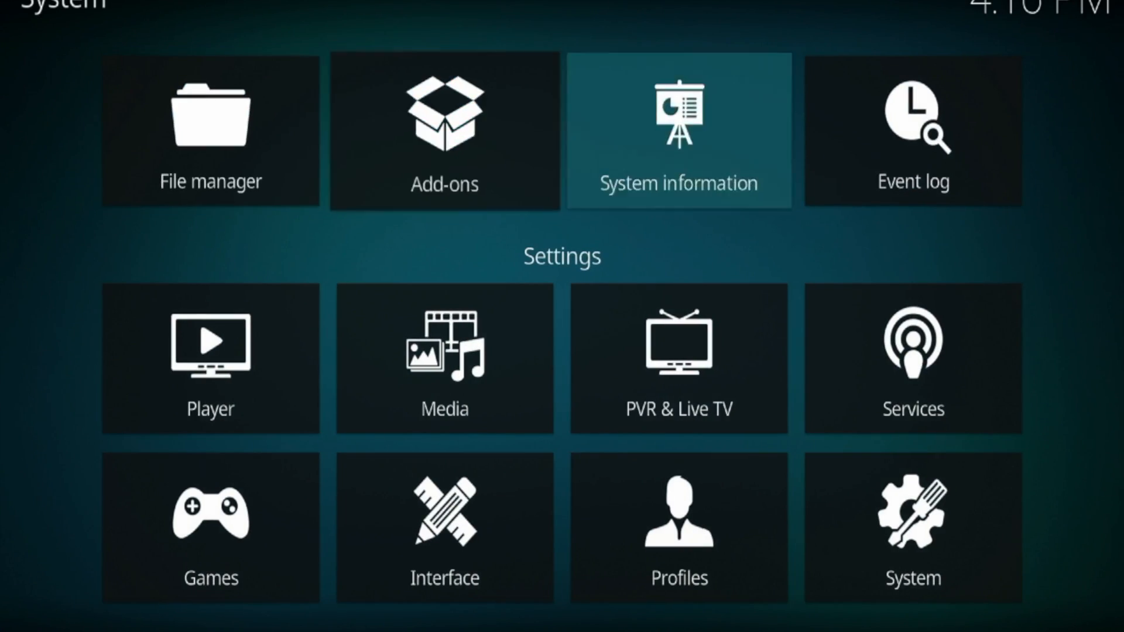
pyautogui.click(678, 128)
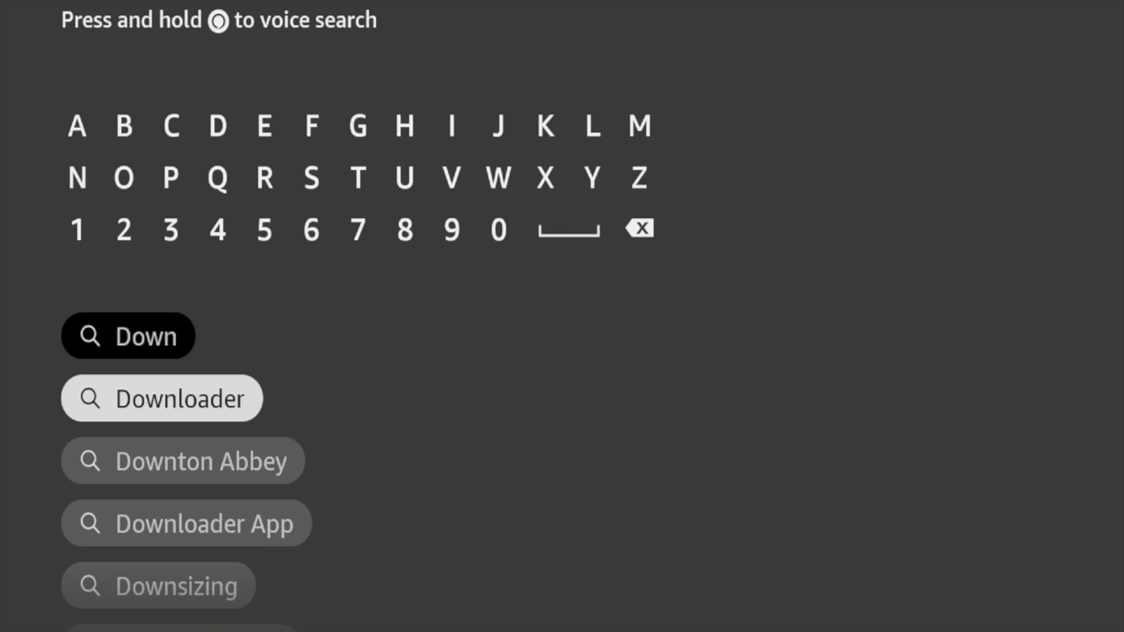
# Search "Down", open the Downloader store page, and launch the owned app.
pyautogui.click(162, 398)
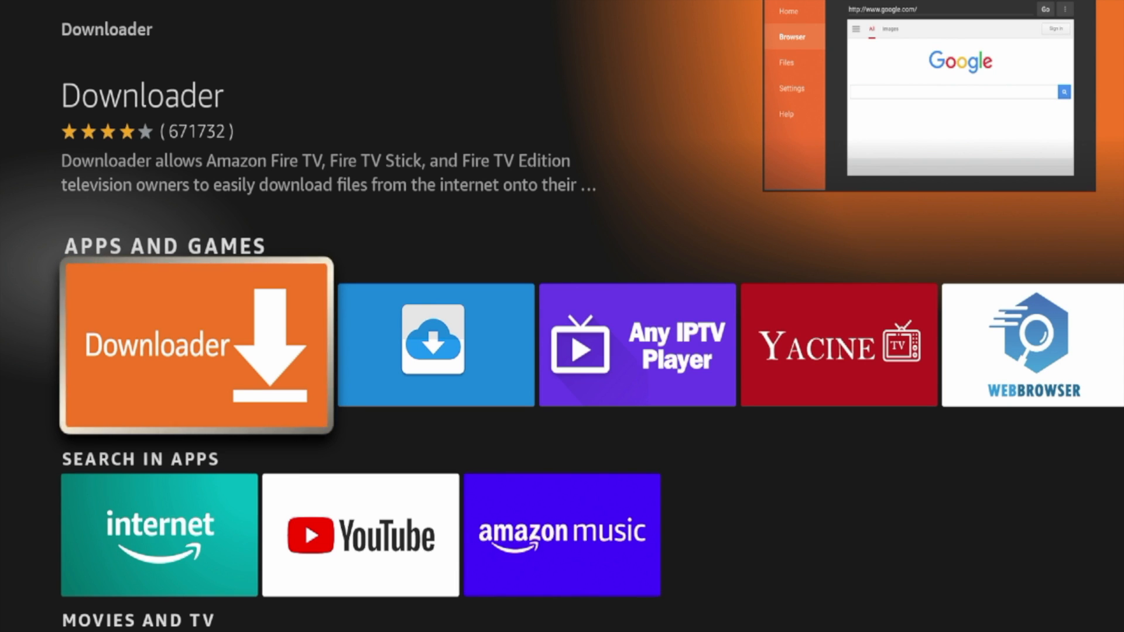
pyautogui.click(195, 345)
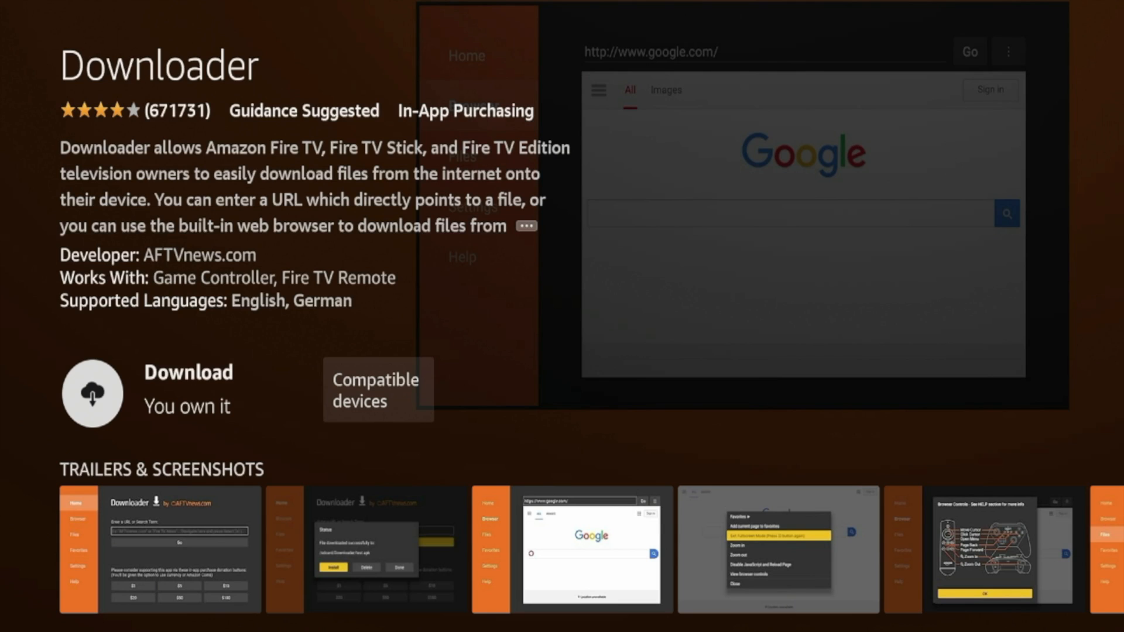
pyautogui.click(92, 393)
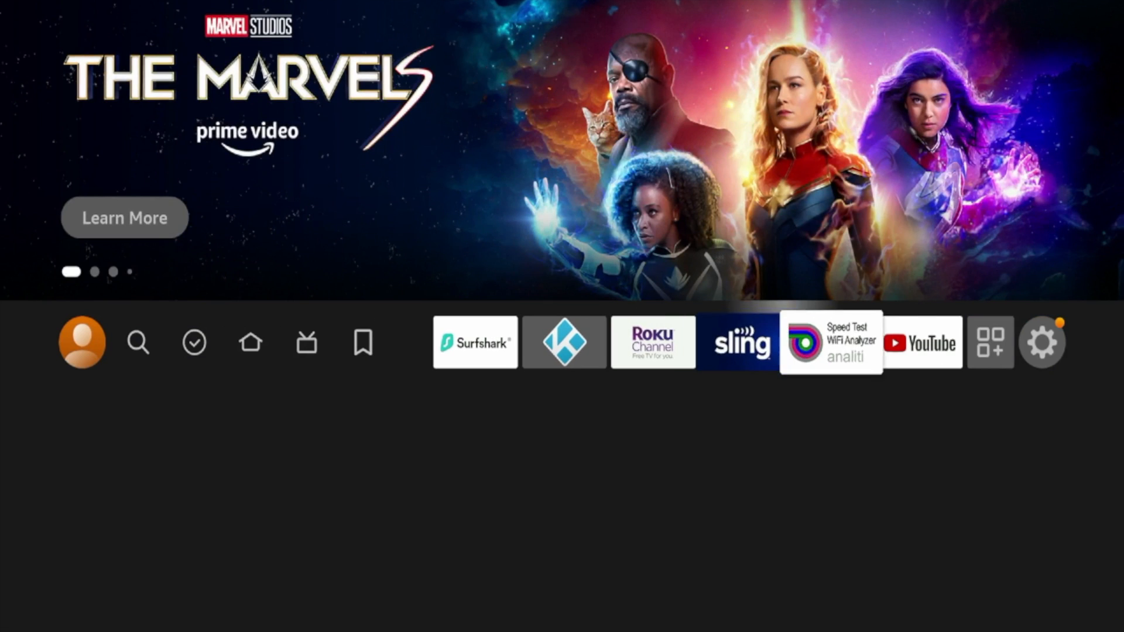
# Tap the device name in My Fire TV > About, confirming developer mode is on.
pyautogui.click(1042, 342)
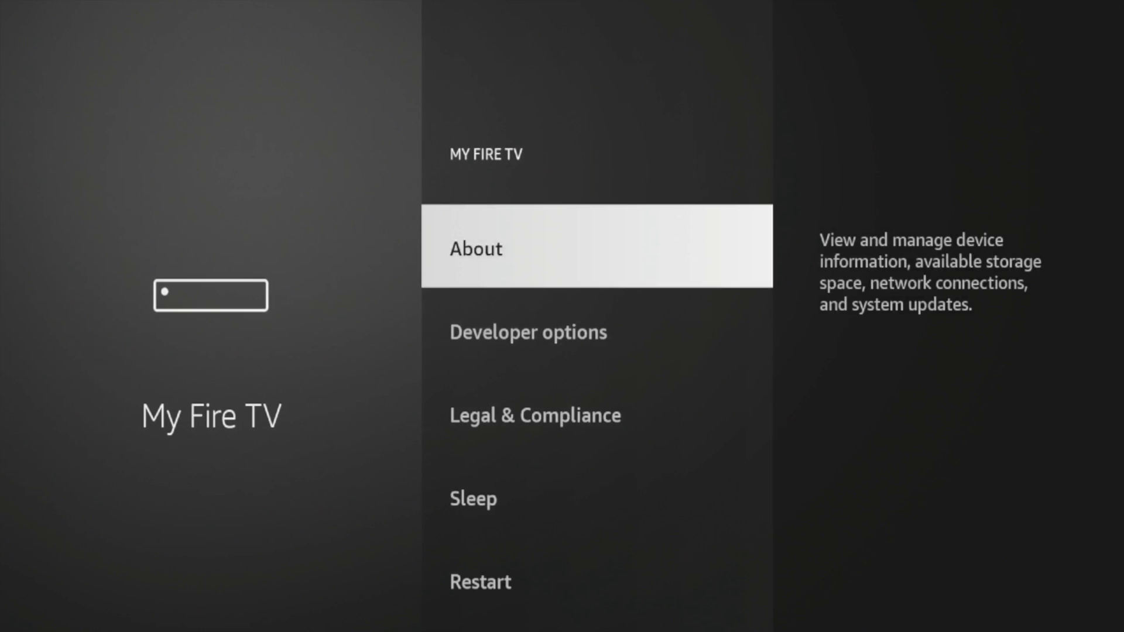
pyautogui.click(476, 248)
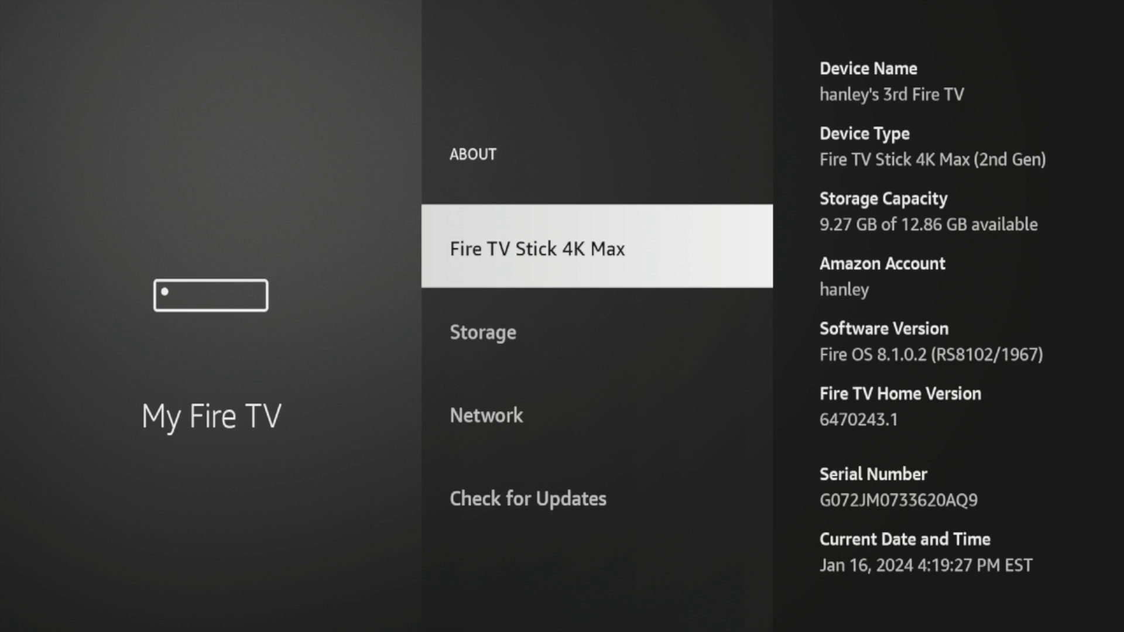
pyautogui.click(537, 249)
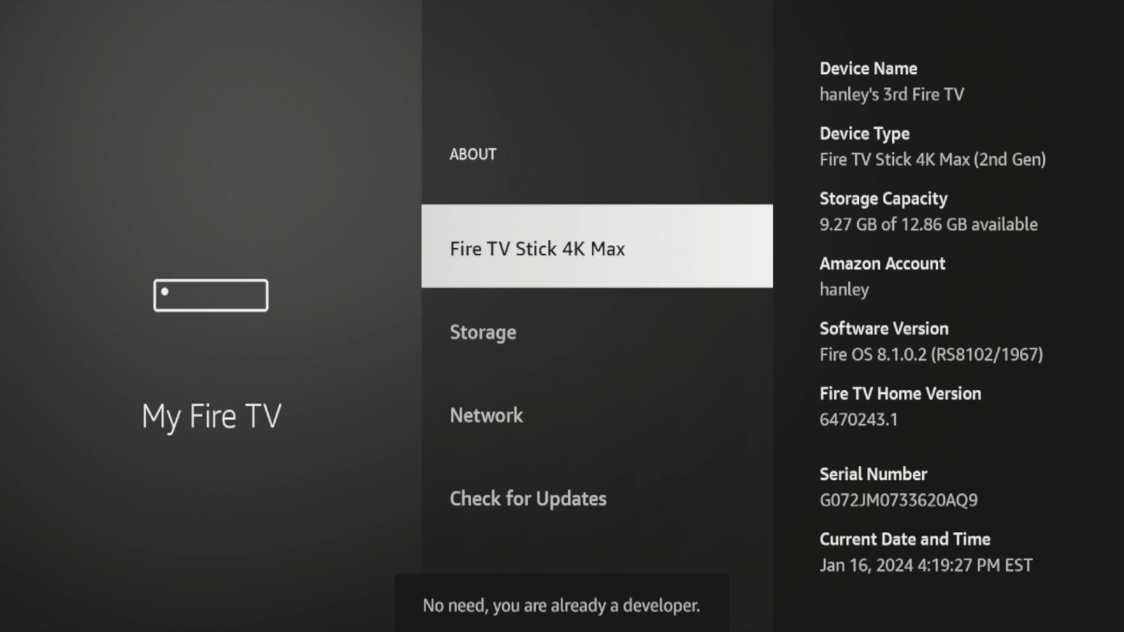
pyautogui.press('Back')
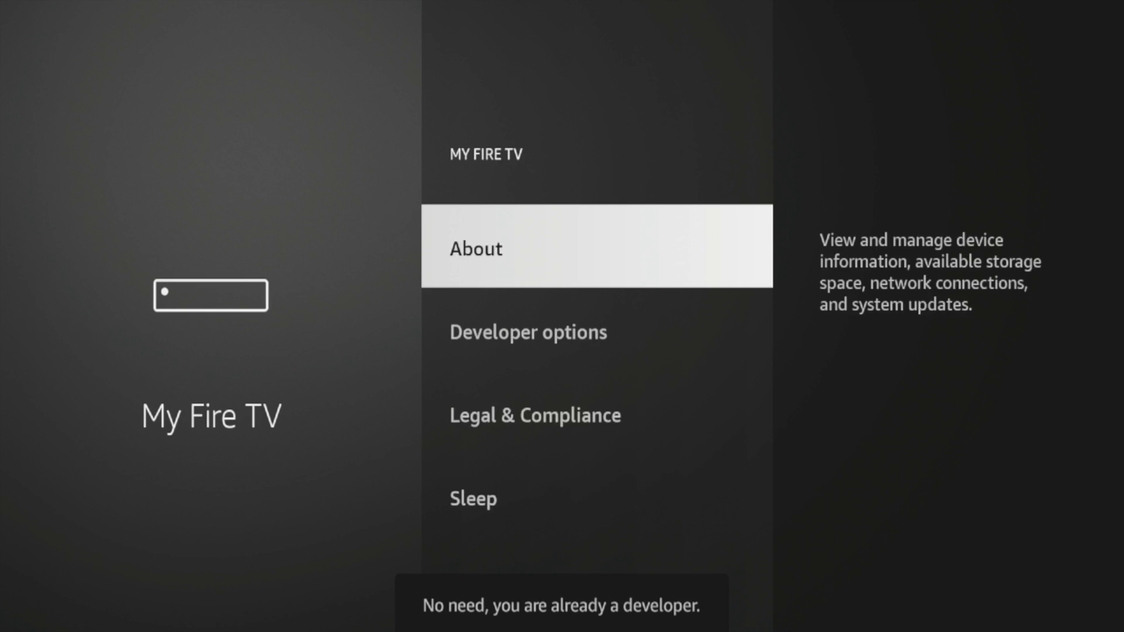
# Switch Downloader to ON under Developer options > Install unknown apps.
pyautogui.click(528, 331)
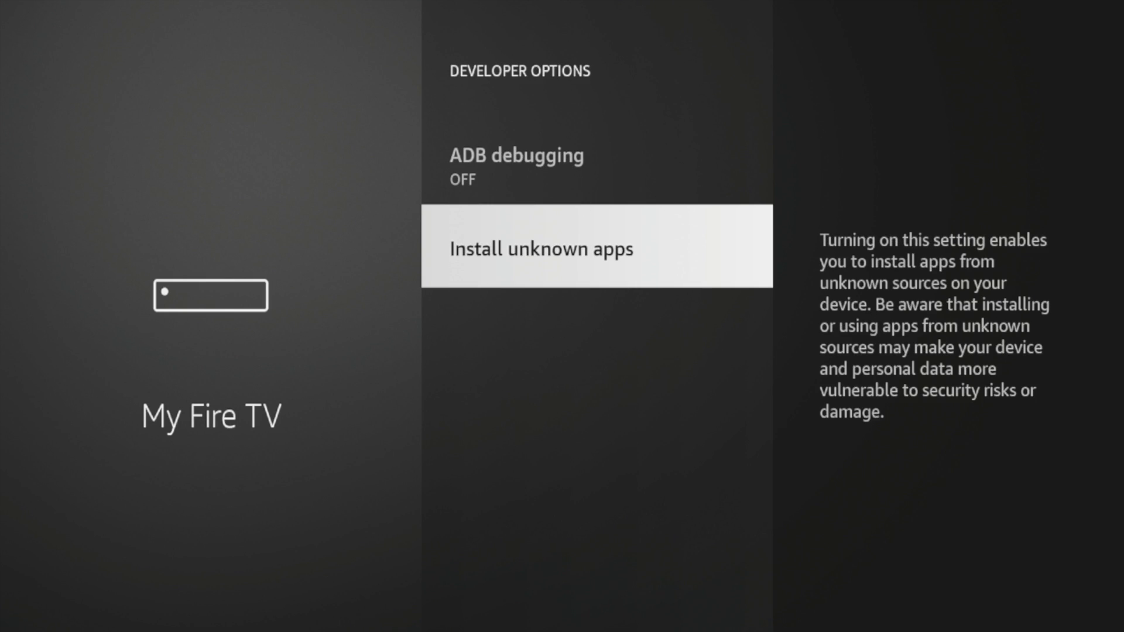
pyautogui.click(595, 247)
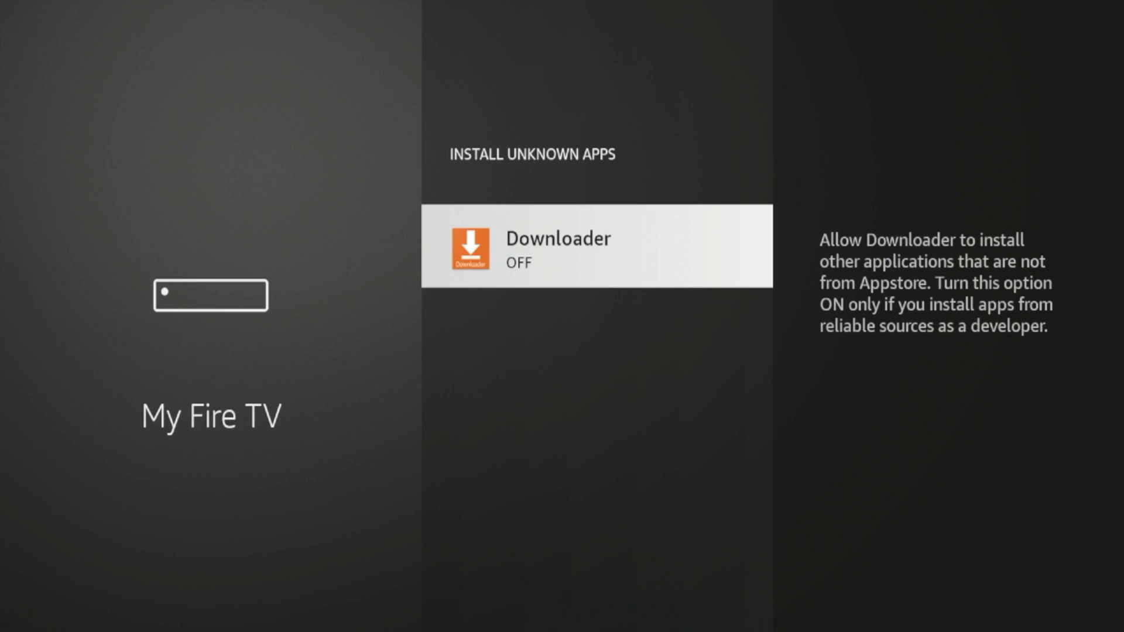
pyautogui.click(597, 246)
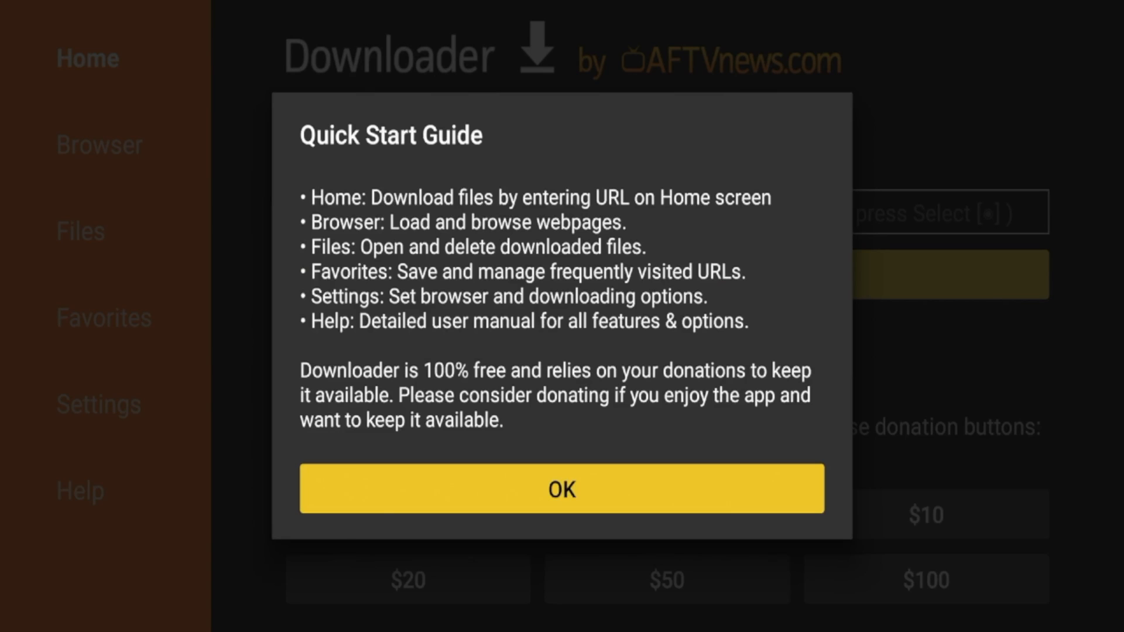
# Dismiss the Quick Start Guide, then enter code 298344 and press Go.
pyautogui.click(561, 488)
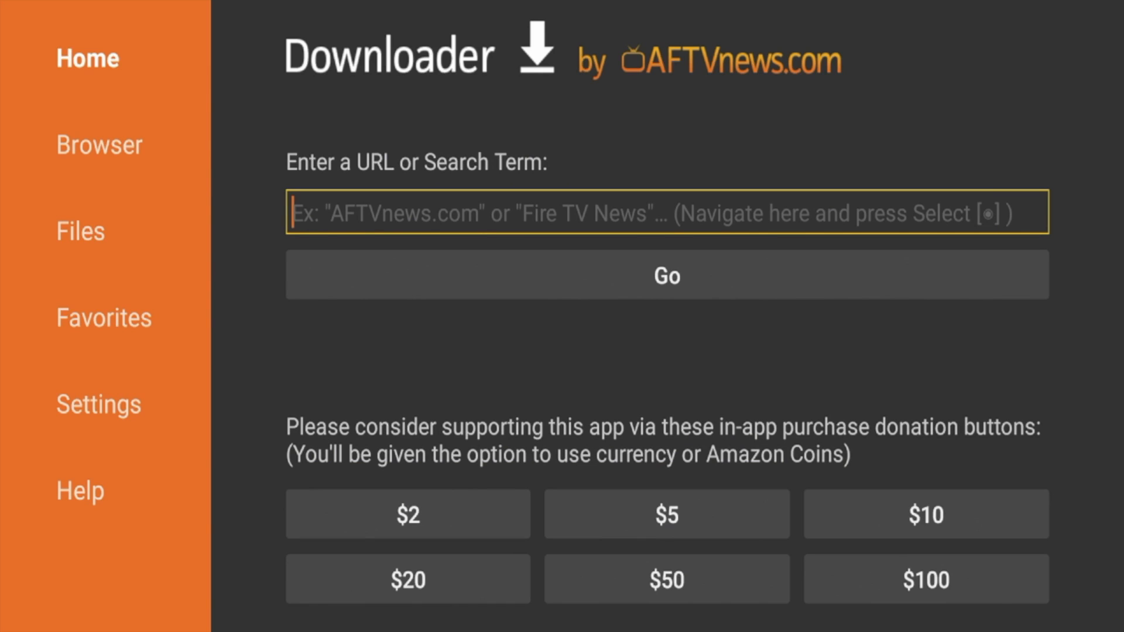
pyautogui.click(667, 212)
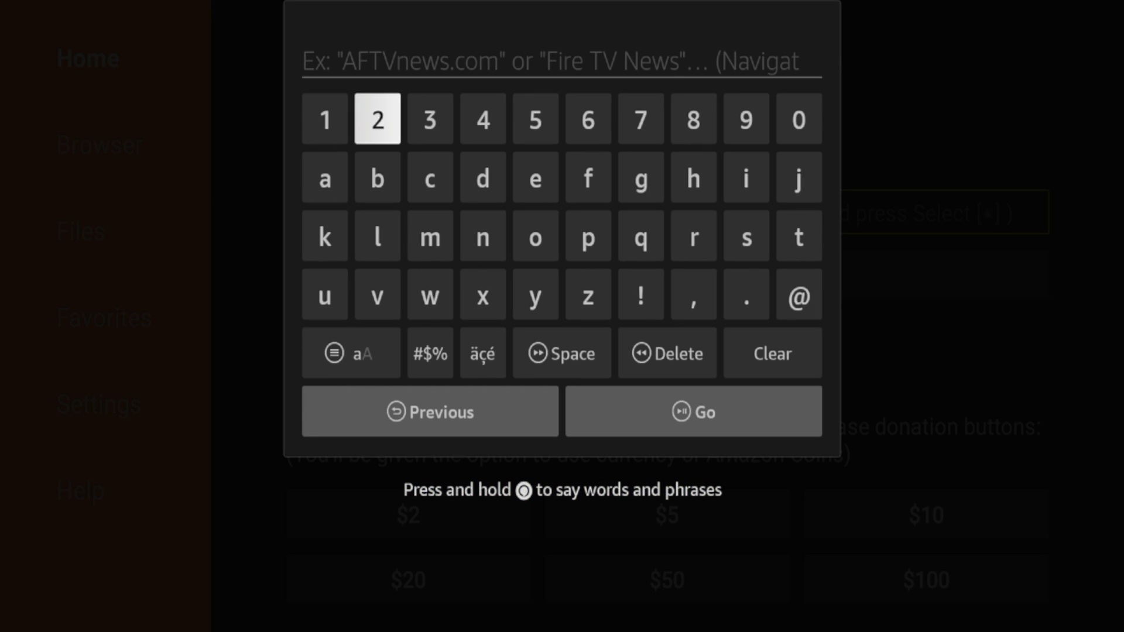
pyautogui.click(798, 119)
pyautogui.write('298344')
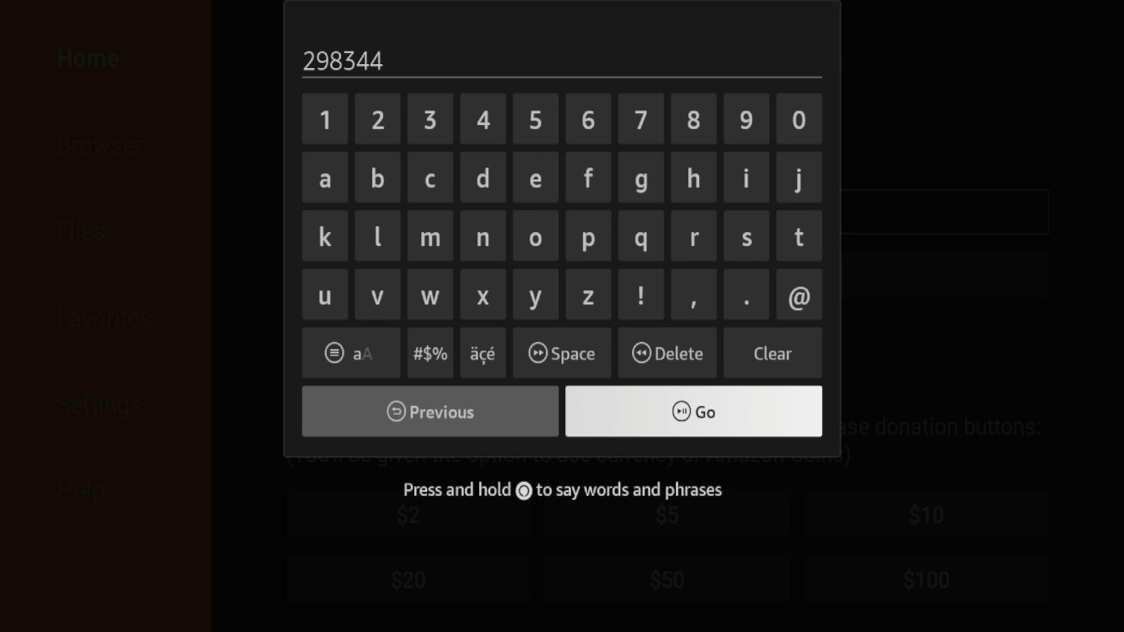
pyautogui.click(693, 412)
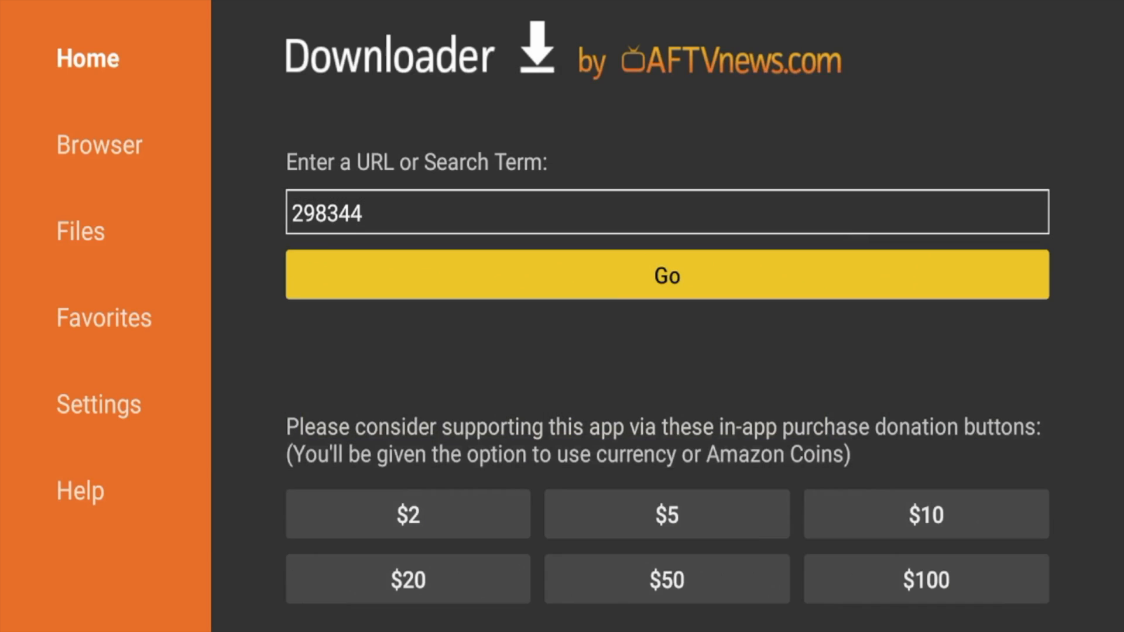
pyautogui.click(666, 275)
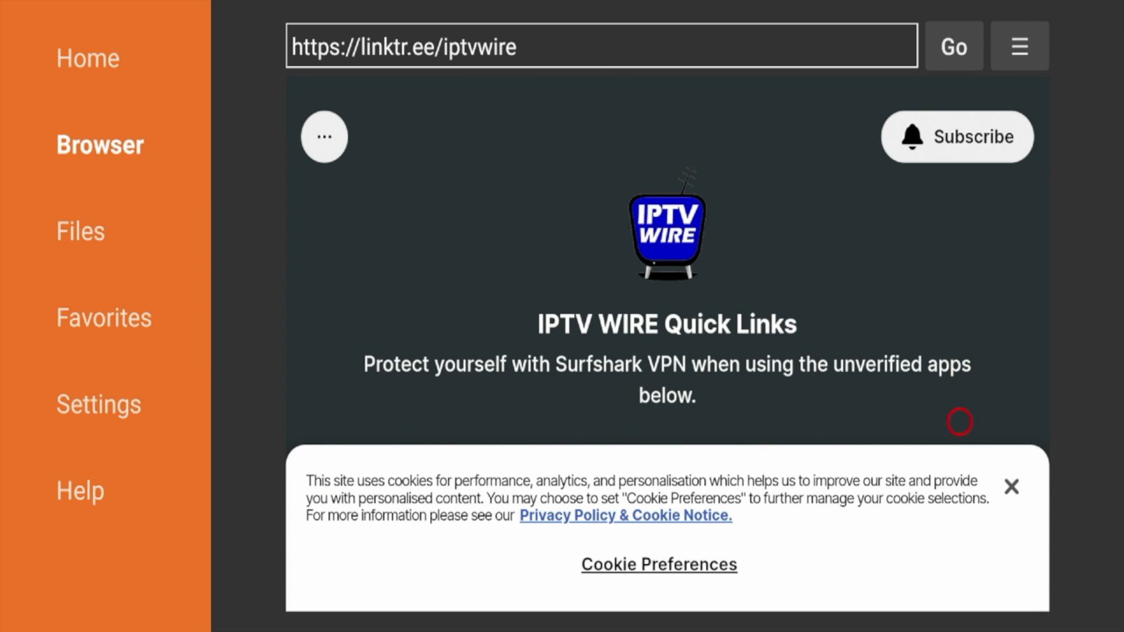
pyautogui.moveTo(1025, 468)
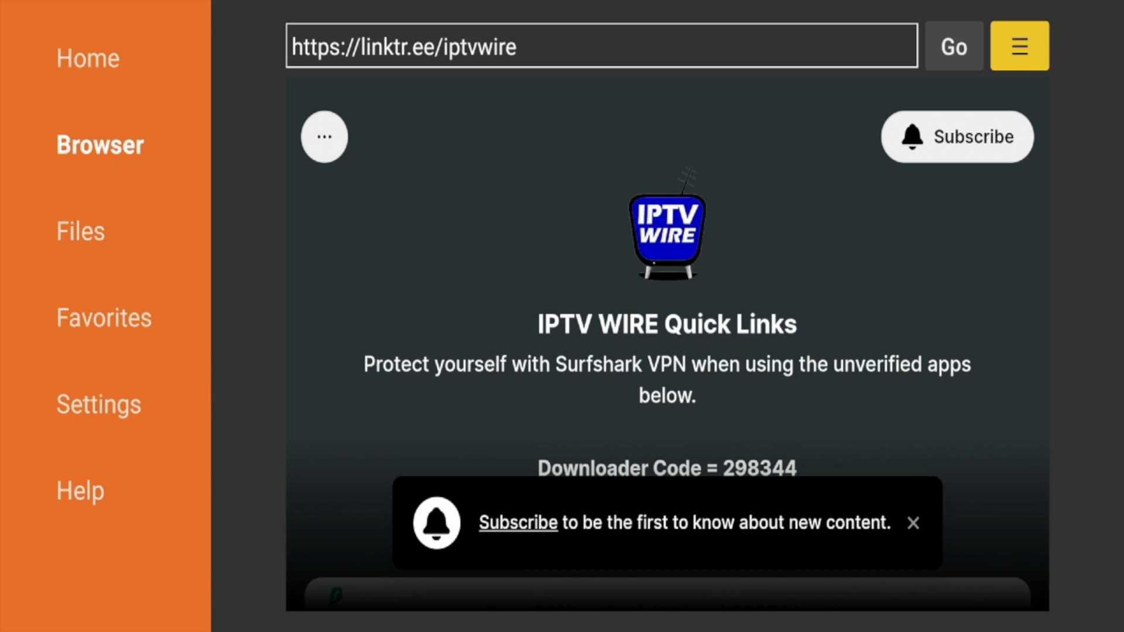
# Close the Subscribe notification on the IPTV Wire page.
pyautogui.click(1018, 45)
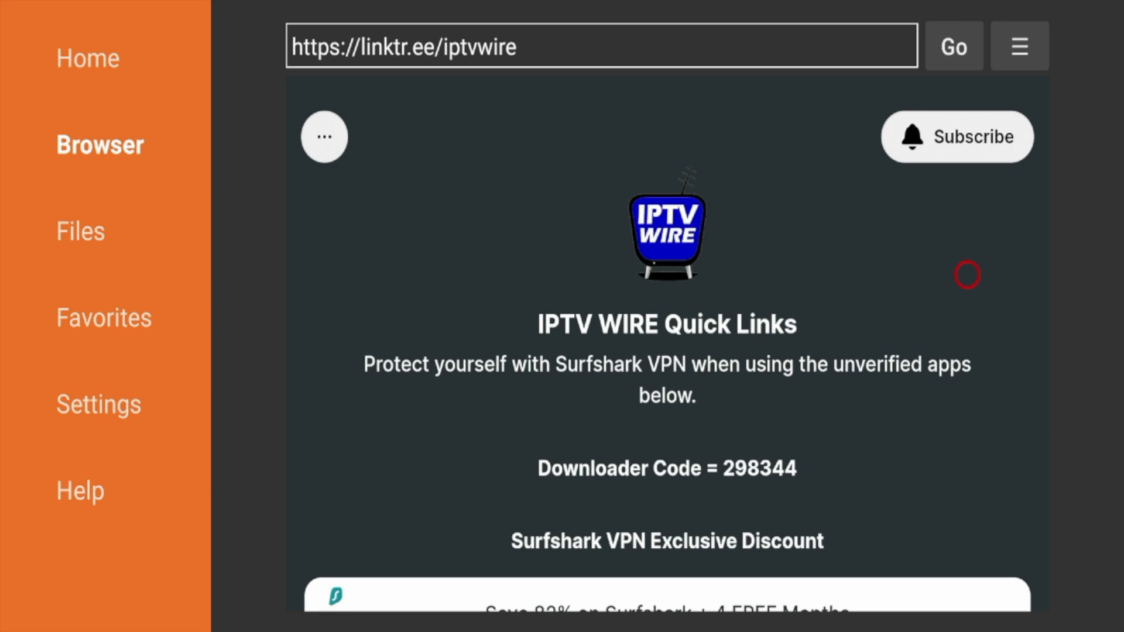
pyautogui.moveTo(968, 448)
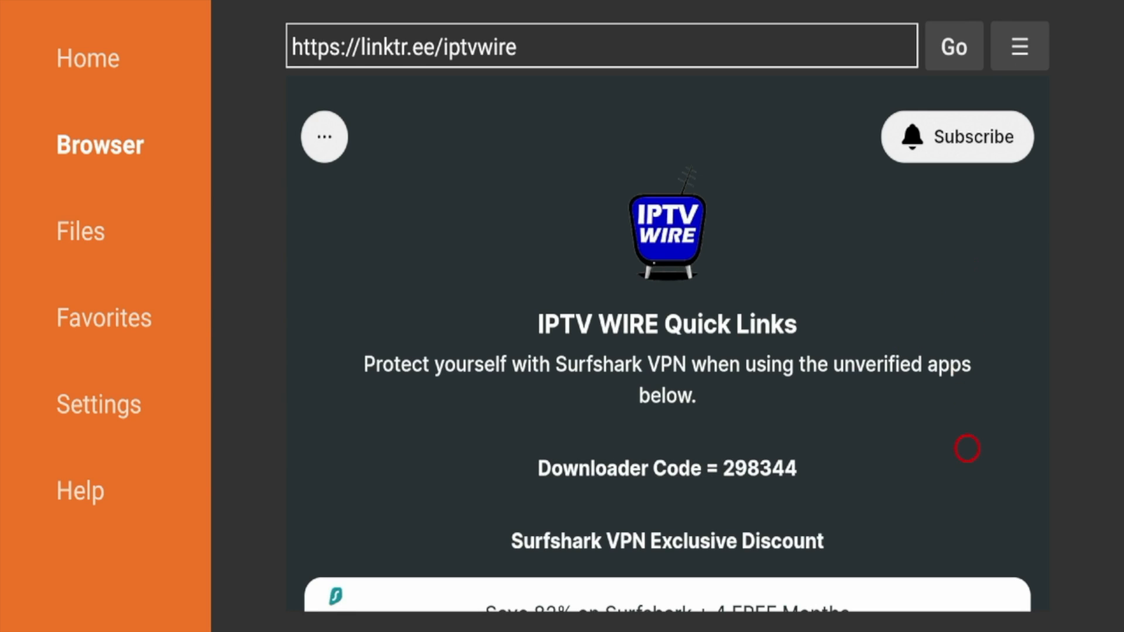
# Scroll to Kodi Media Center and download Kodi 20.3 - Stable Release.
pyautogui.scroll(-3)
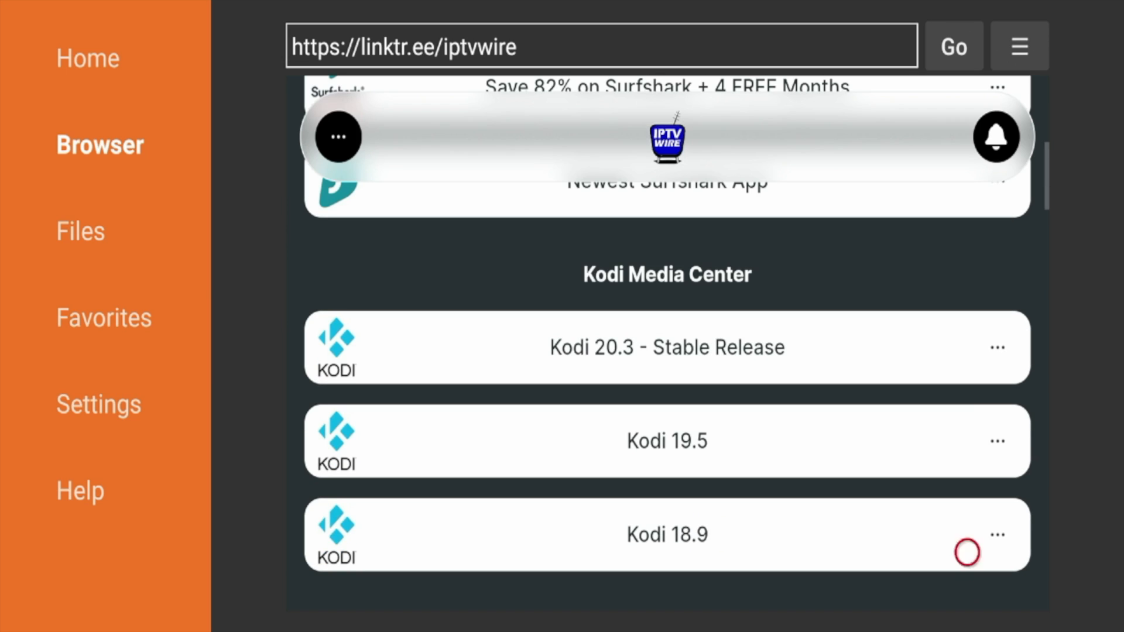
pyautogui.moveTo(742, 303)
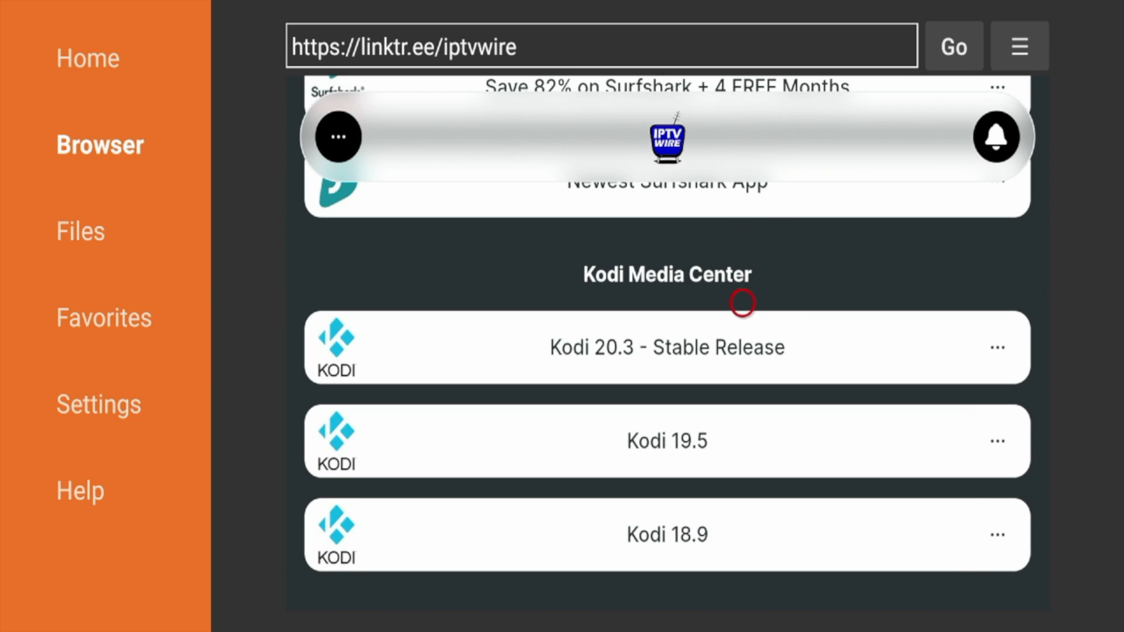
pyautogui.moveTo(820, 357)
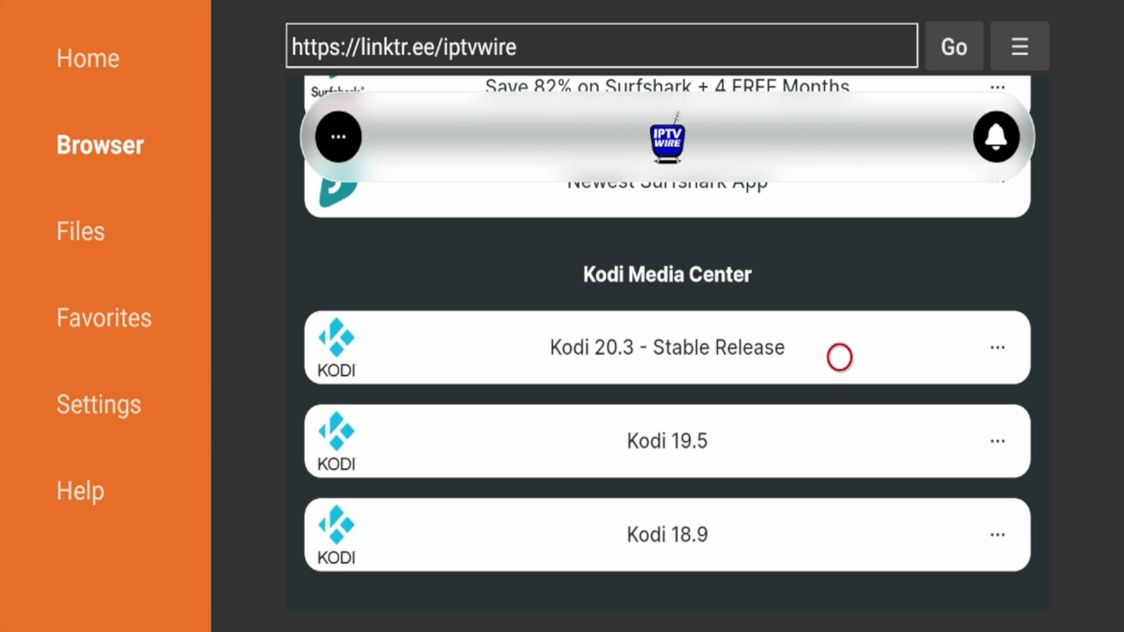
pyautogui.click(666, 348)
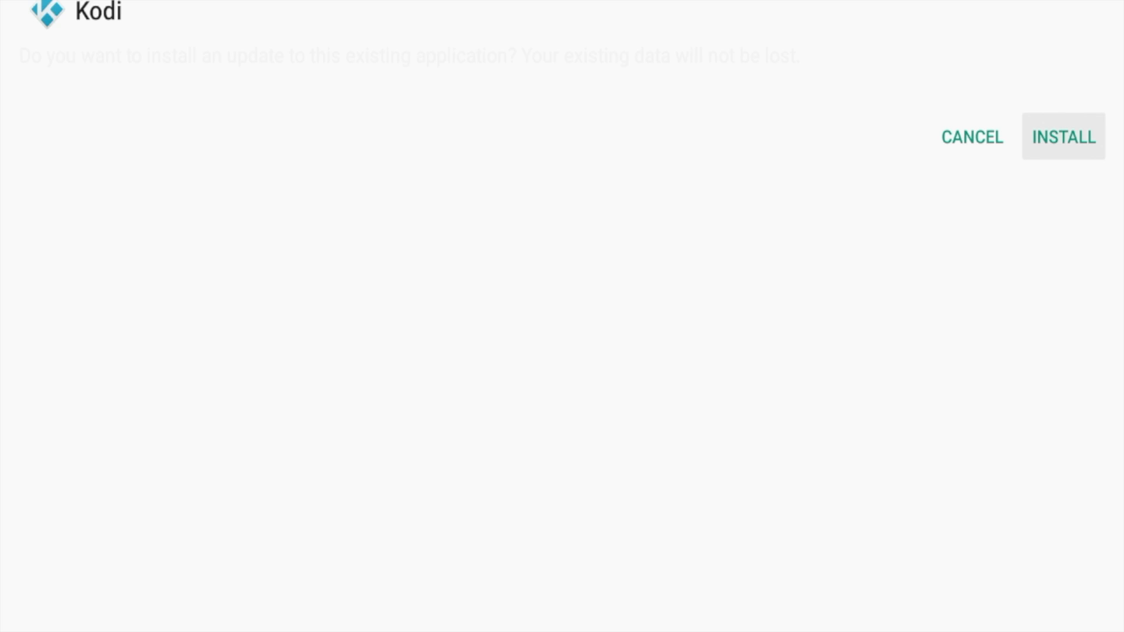
# Install the Kodi 20.3 update, then delete the downloaded APK.
pyautogui.click(1064, 138)
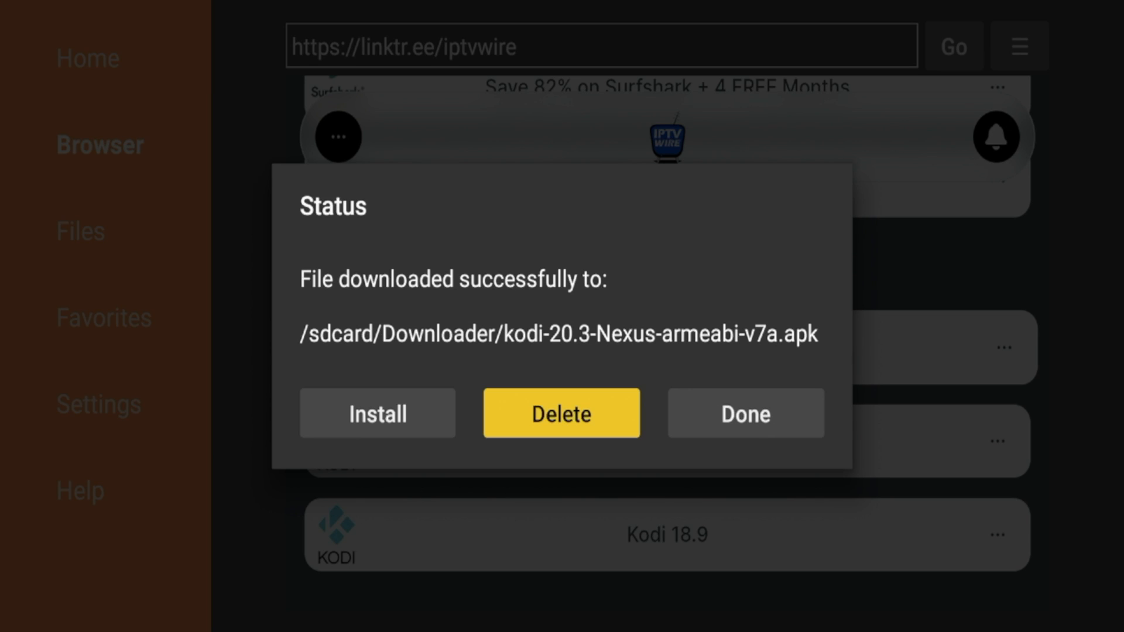
pyautogui.click(562, 413)
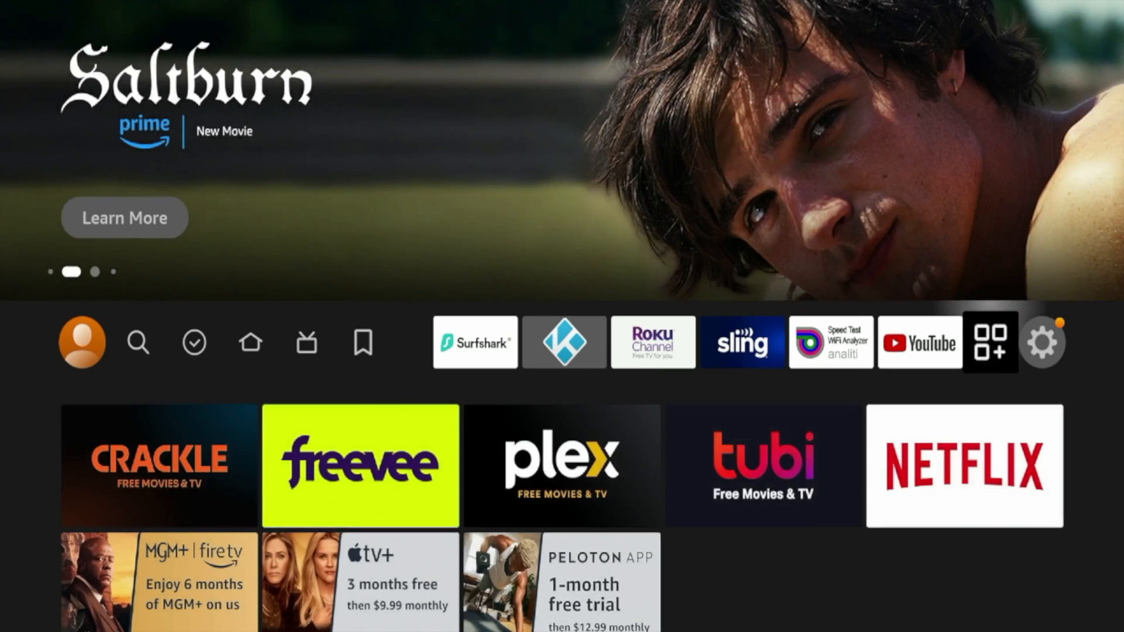
pyautogui.click(1042, 342)
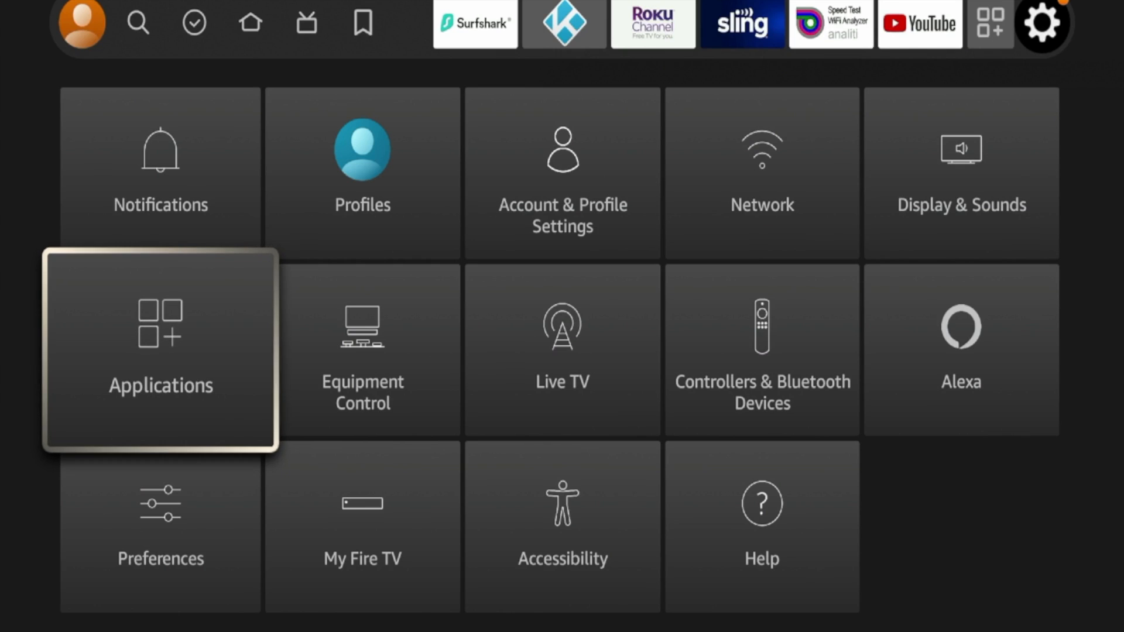
pyautogui.click(160, 352)
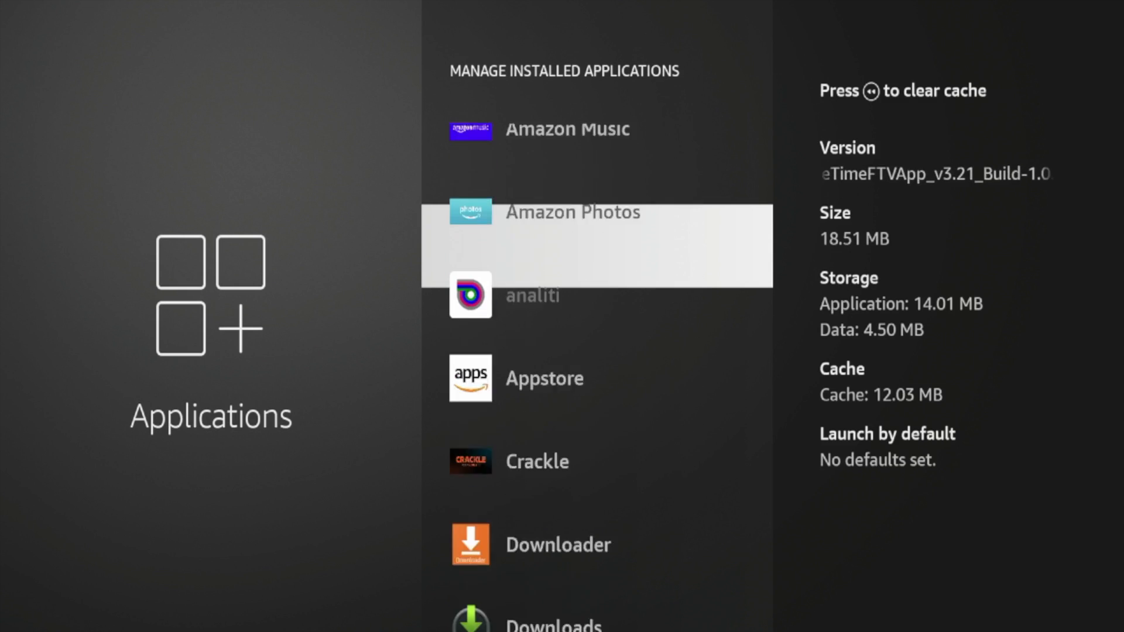
pyautogui.scroll(-3)
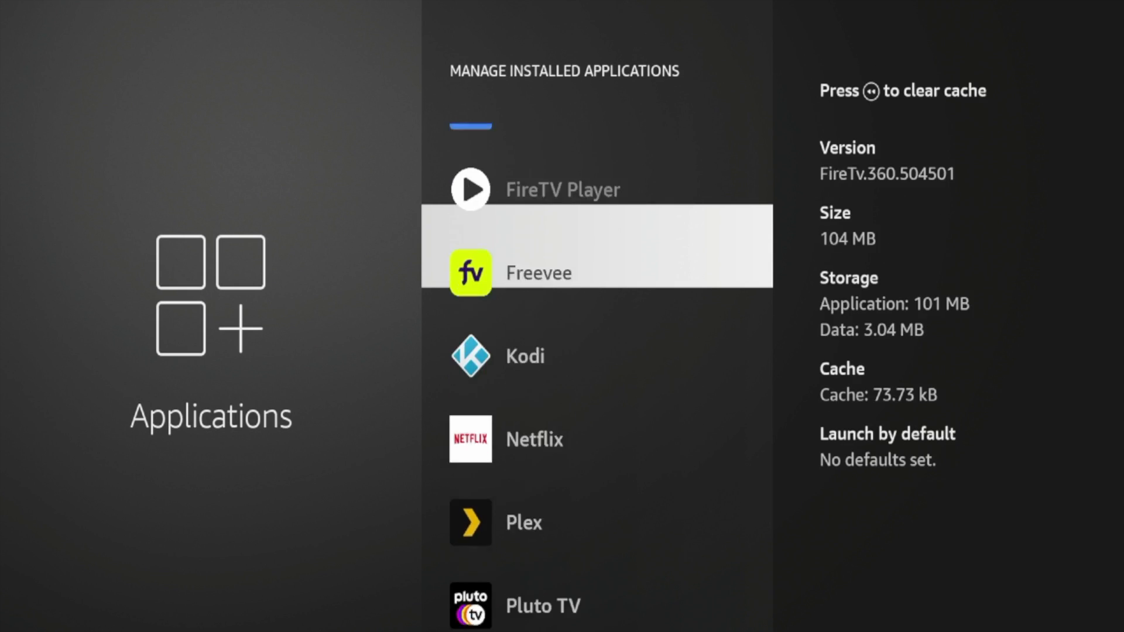
pyautogui.press('down')
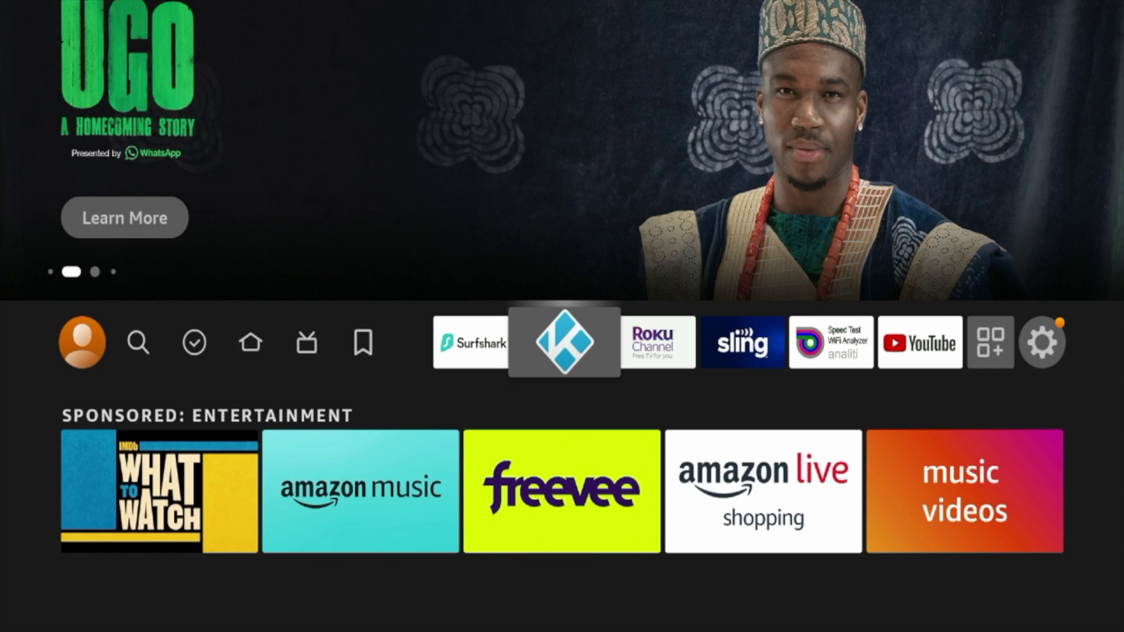
# Launch Kodi and open its System settings to view System information for the version.
pyautogui.click(564, 342)
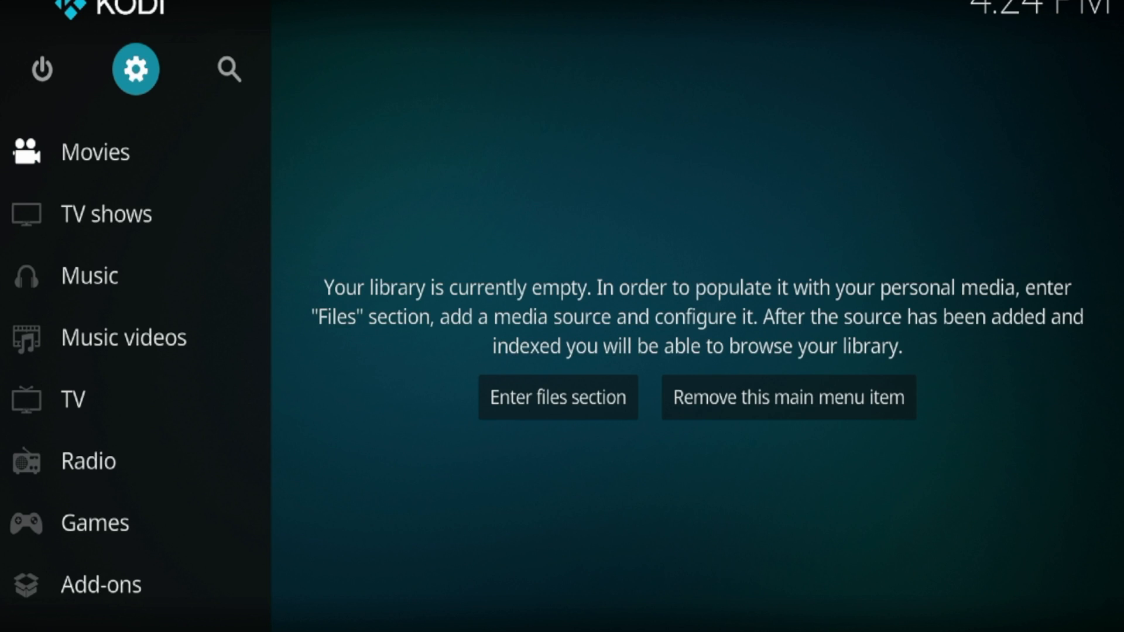
pyautogui.click(135, 69)
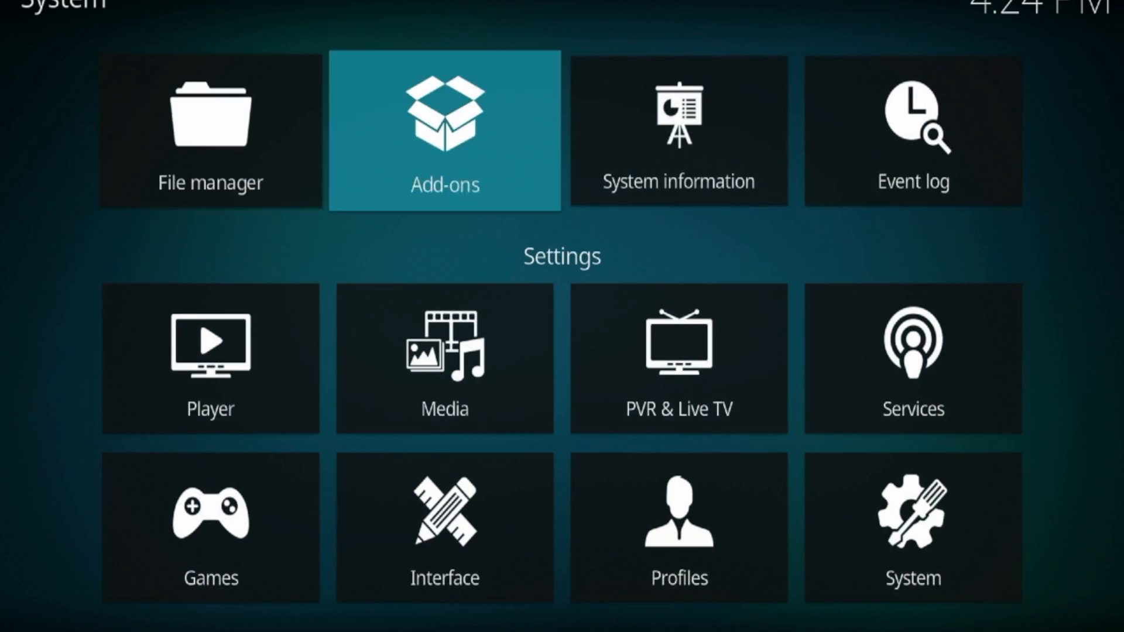
pyautogui.click(677, 129)
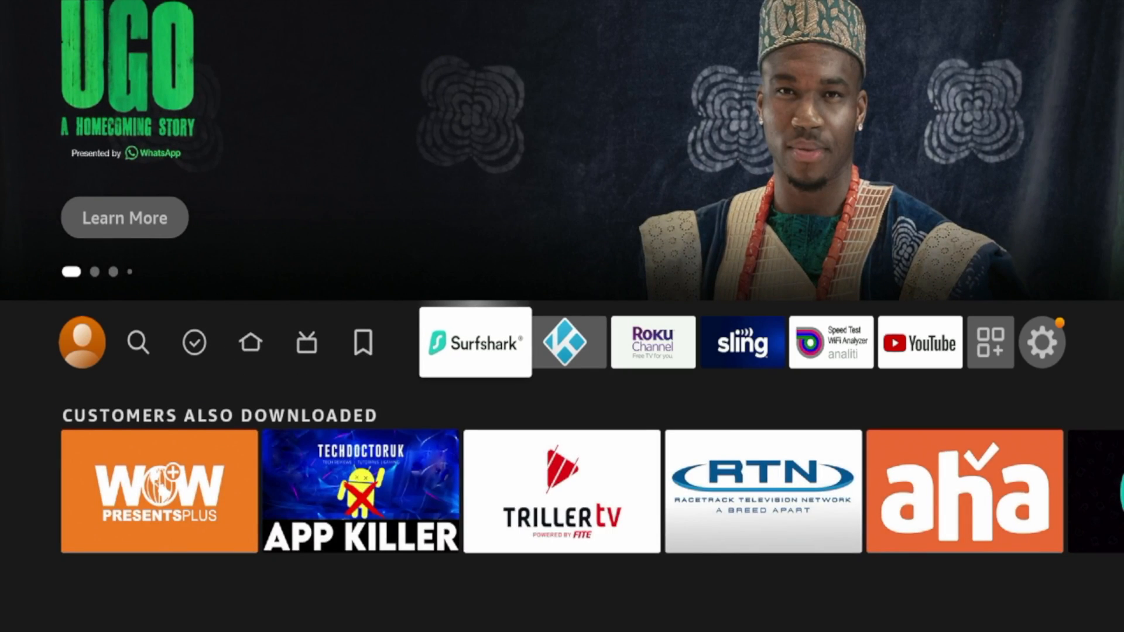
# Launch Surfshark from the home row, connected to United States - Kansas City.
pyautogui.click(475, 342)
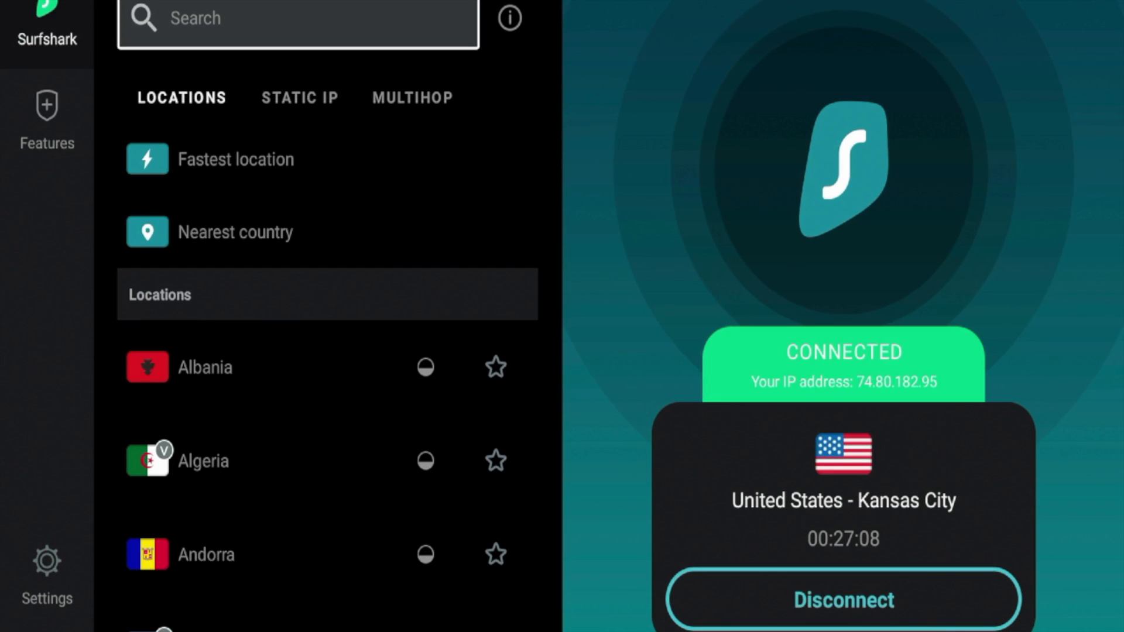